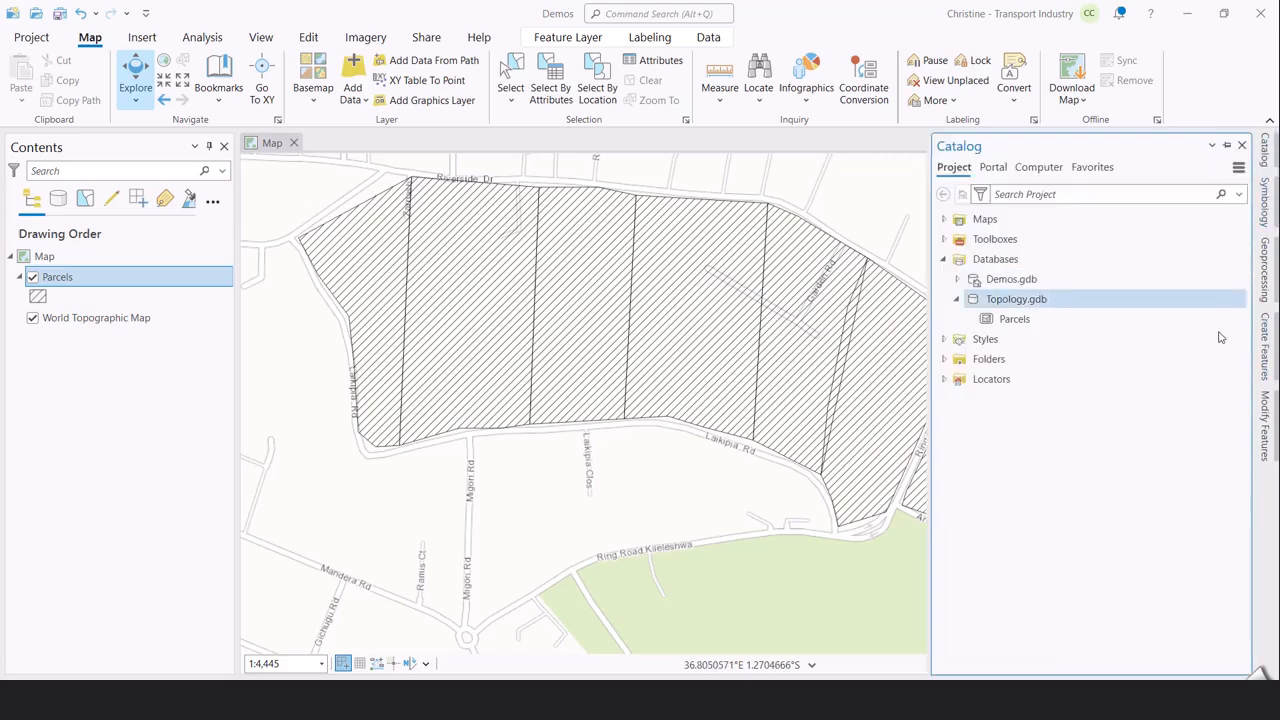
Reopen the Catalog and move Parcels into Topology.gdb's Parcels_FD feature dataset
click(1016, 299)
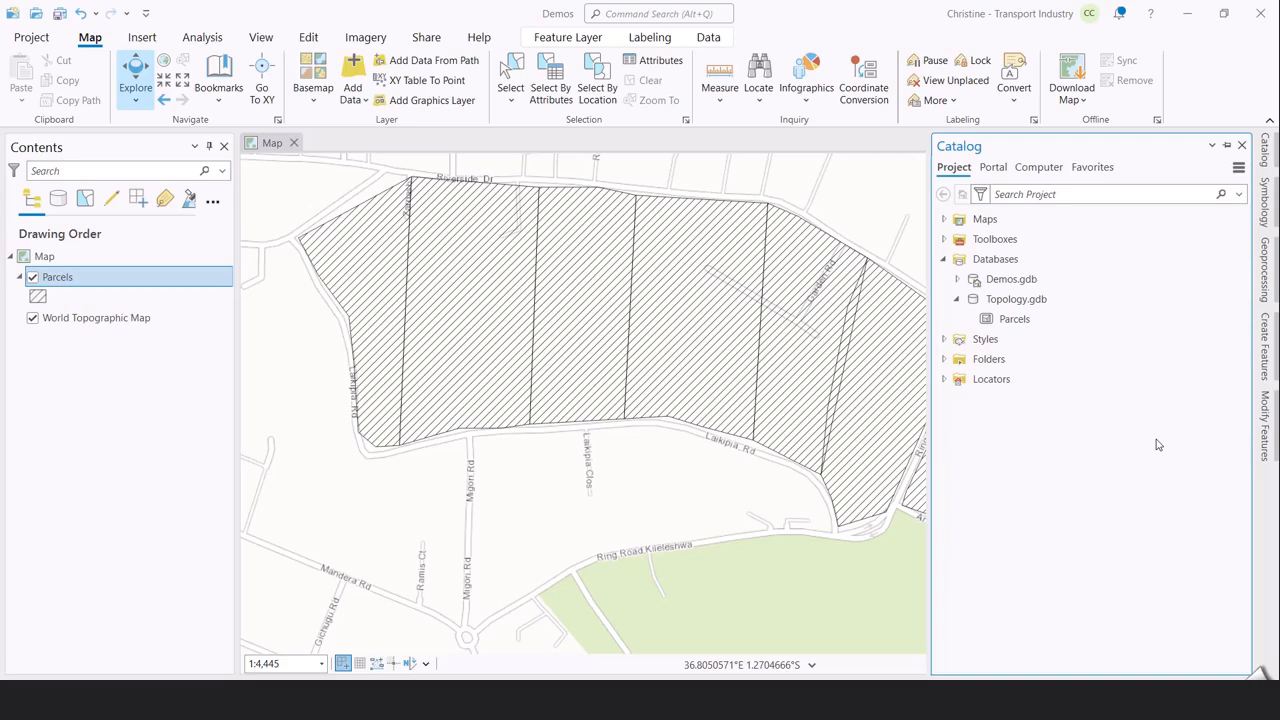
click(1243, 145)
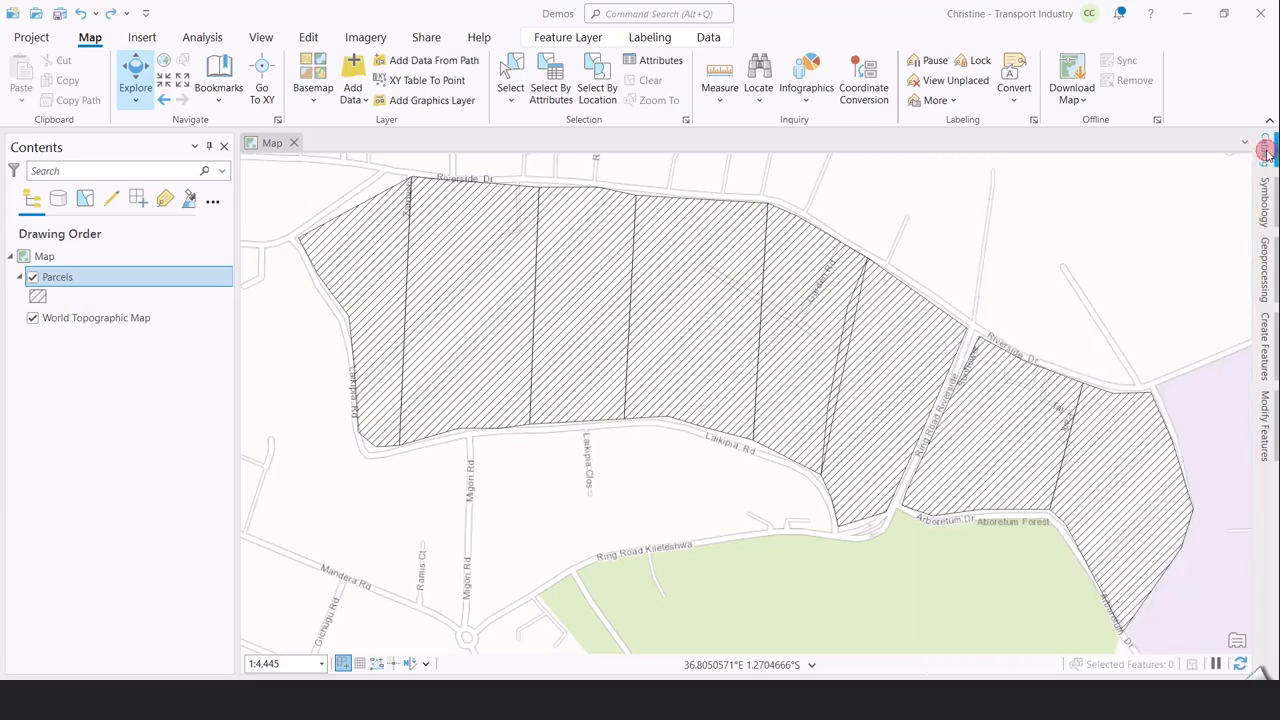
click(1266, 150)
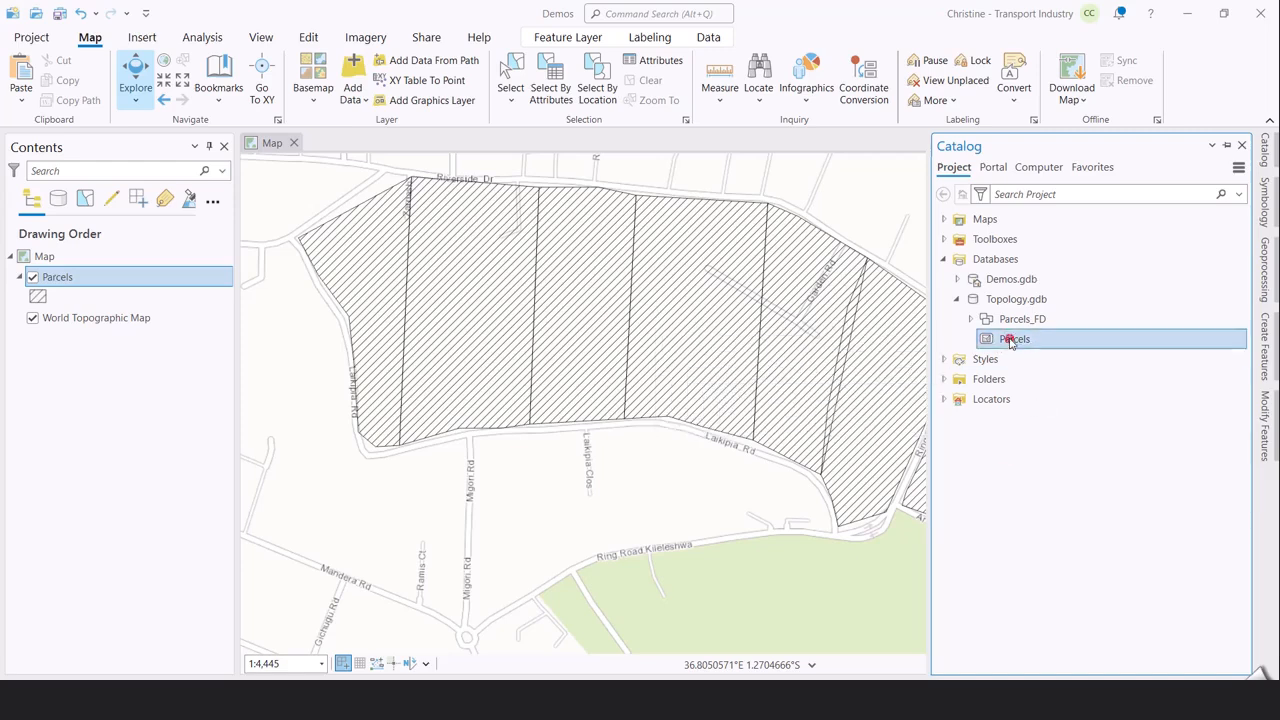
drag(1013, 338, 1018, 318)
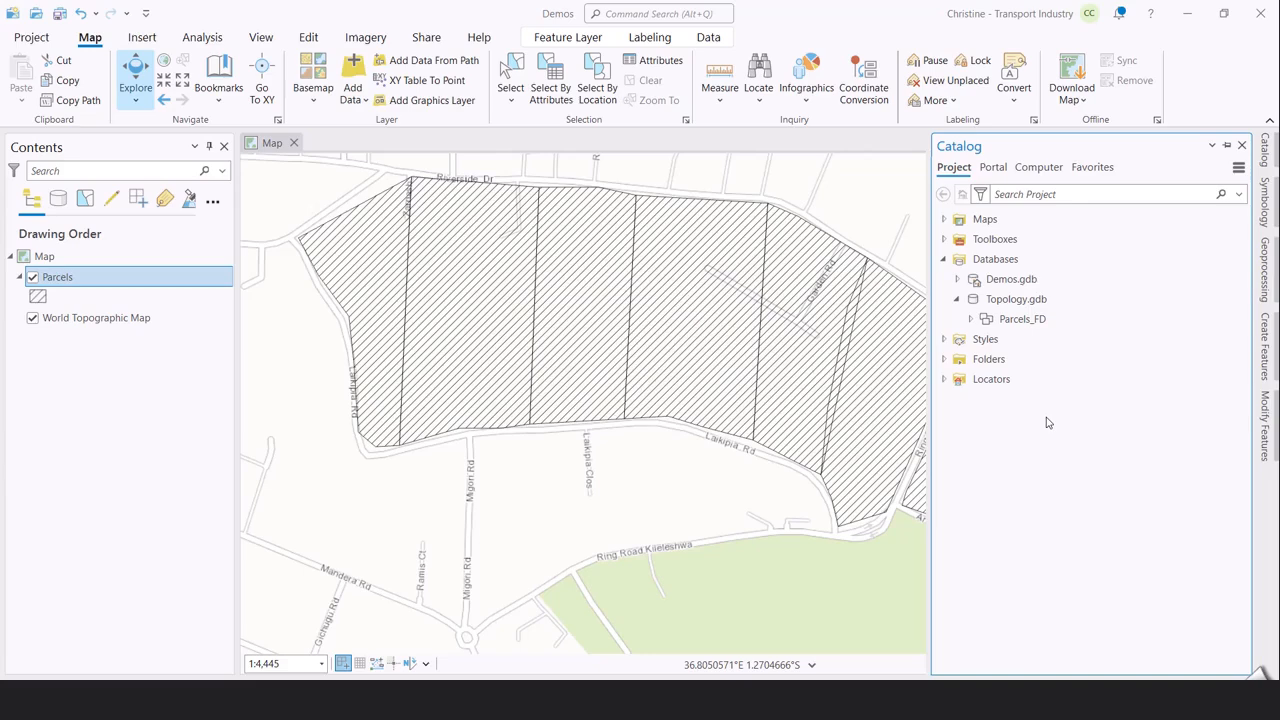
click(1022, 318)
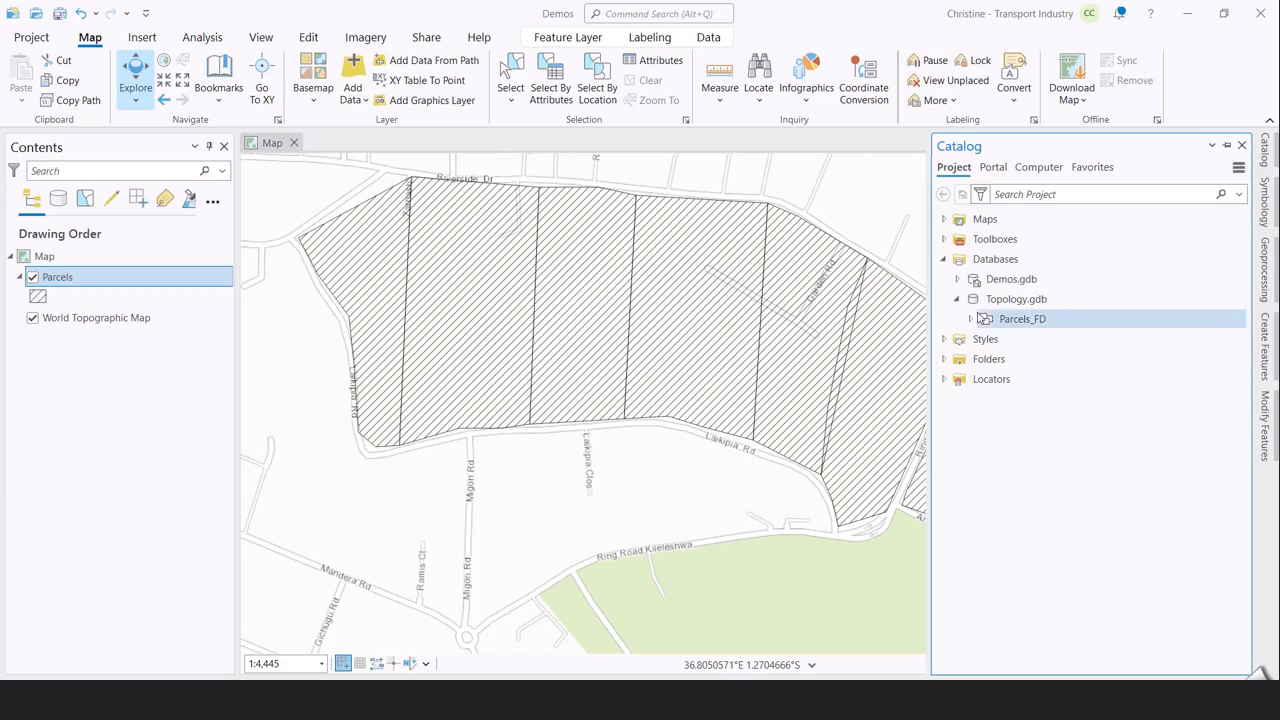
Start a new topology on Parcels_FD with the Parcels feature class checked
right_click(1022, 318)
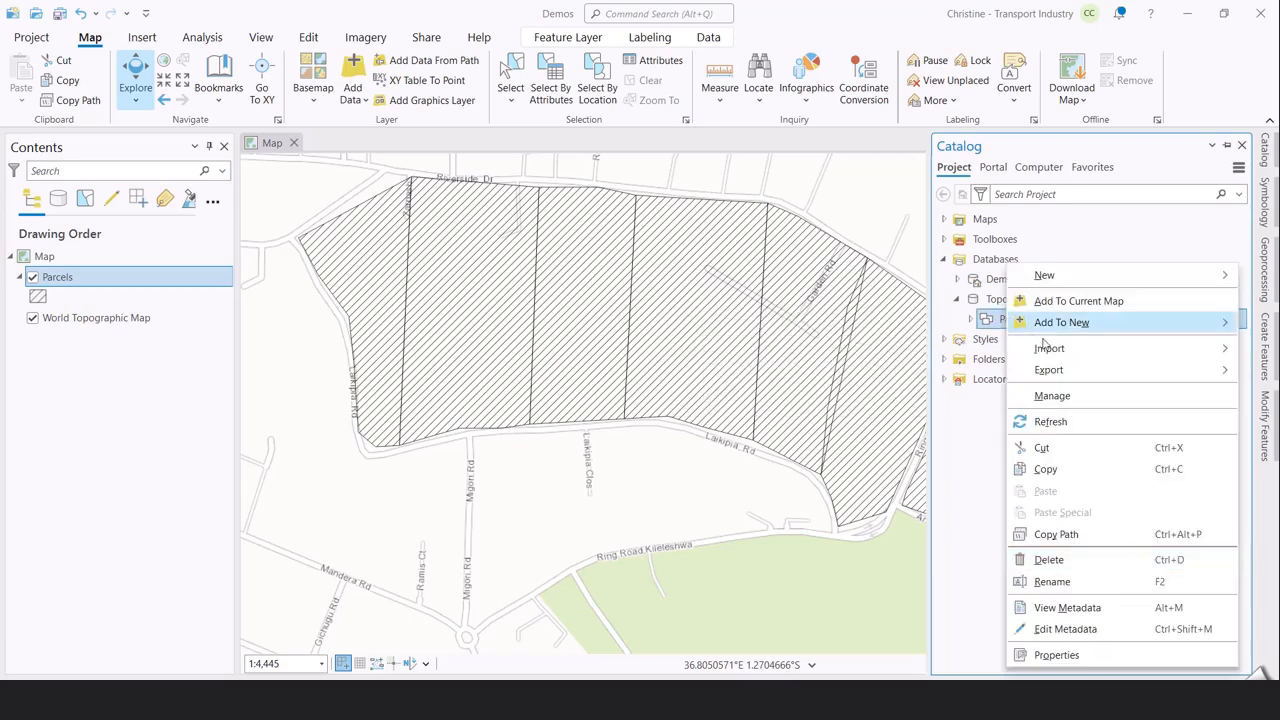
mouse_move(1044, 275)
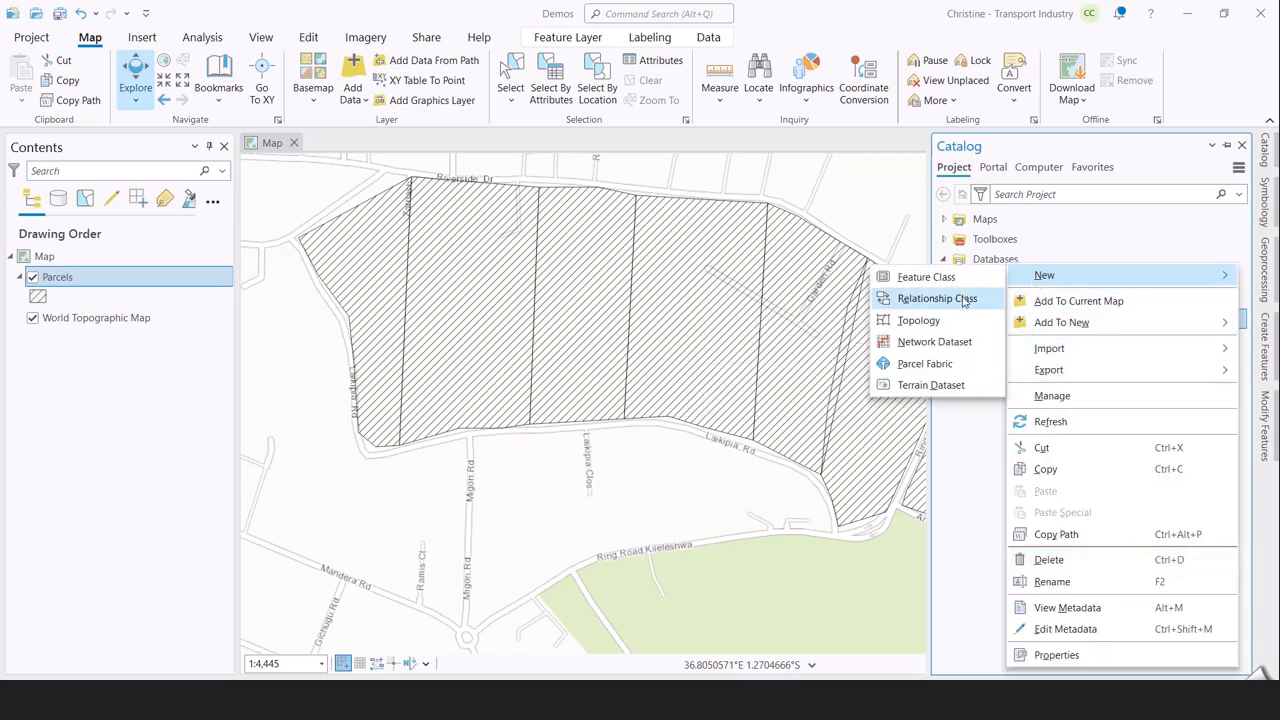
click(918, 319)
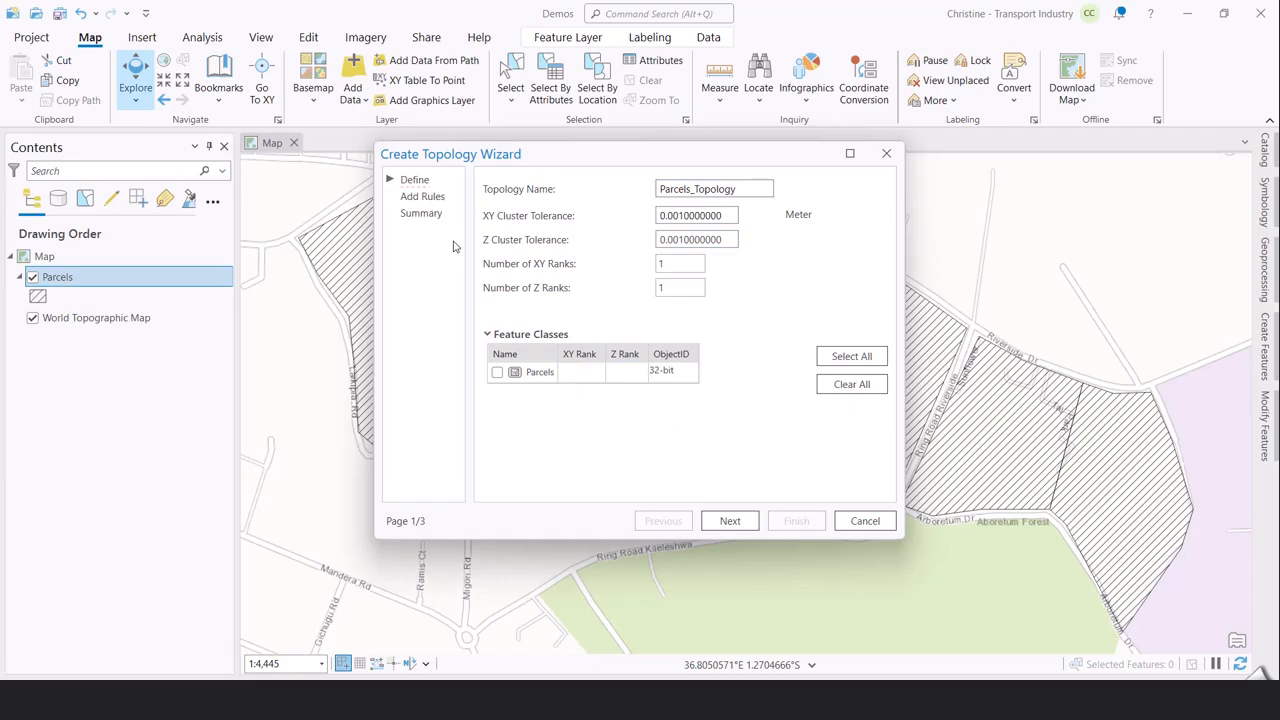
mouse_move(620, 232)
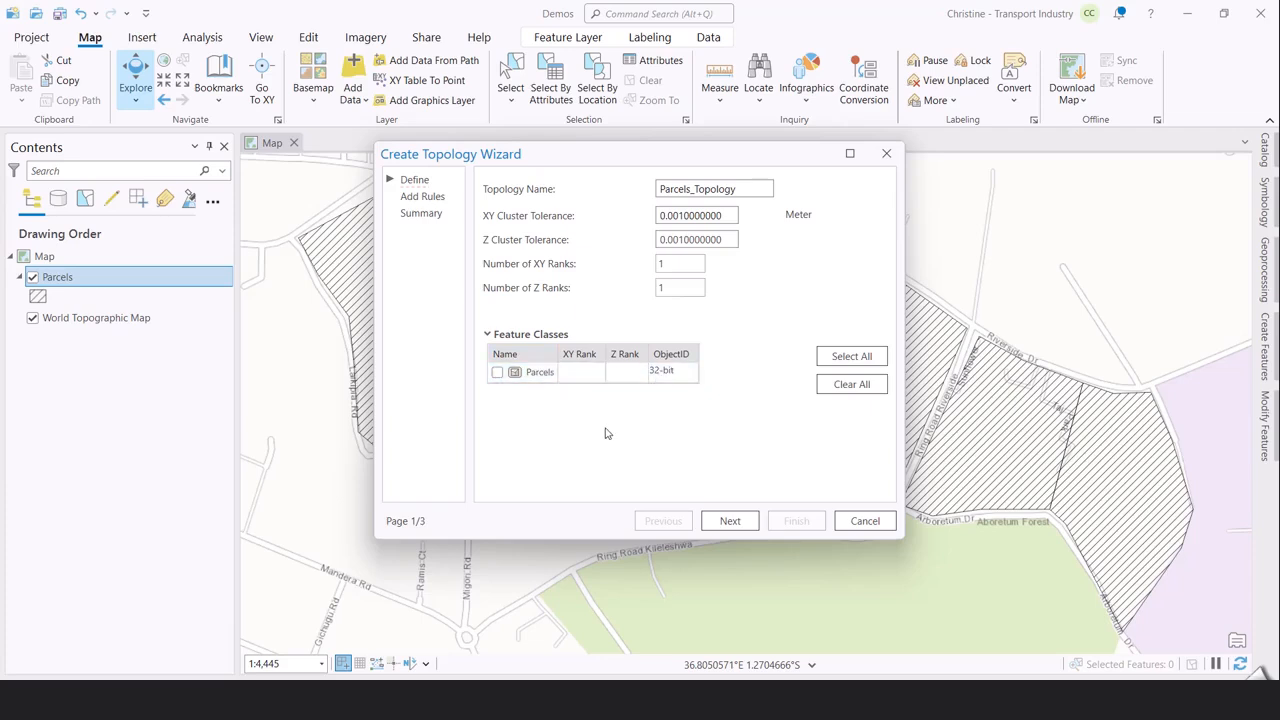
mouse_move(603, 434)
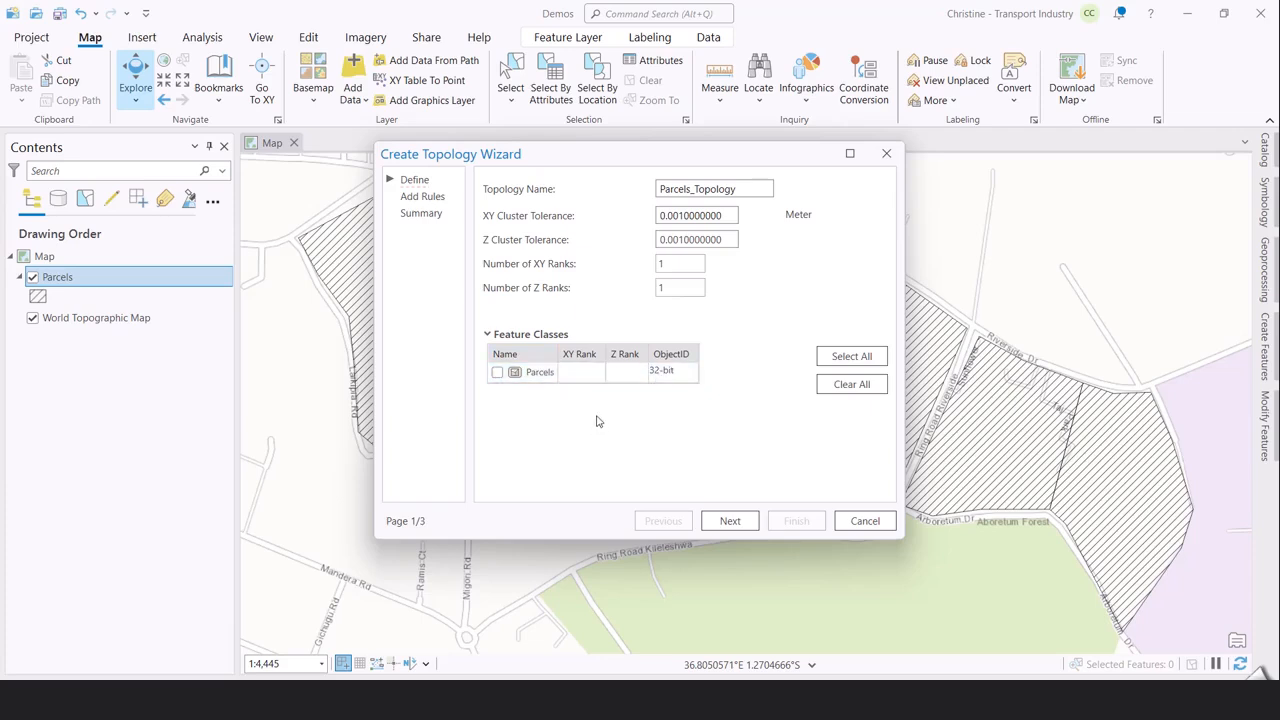
mouse_move(585, 416)
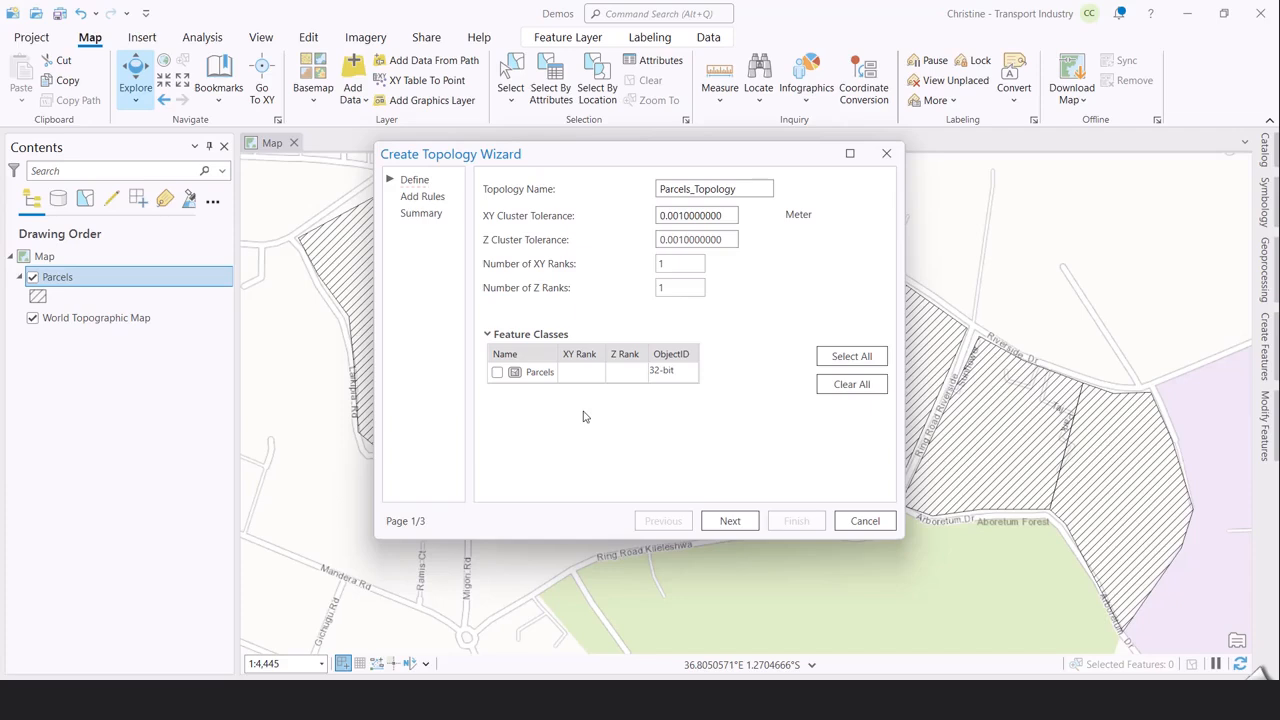
click(497, 372)
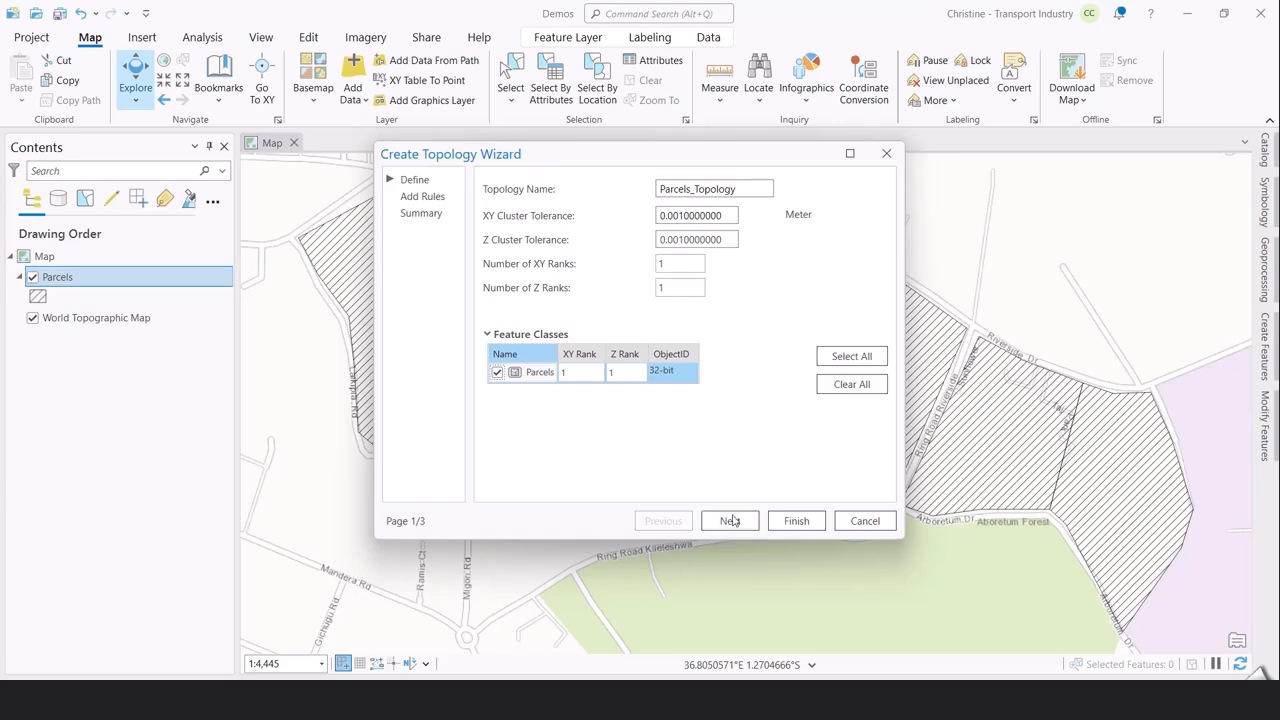
Add a Parcels Must Not Overlap (Area) rule and create Parcels_Topology
click(730, 520)
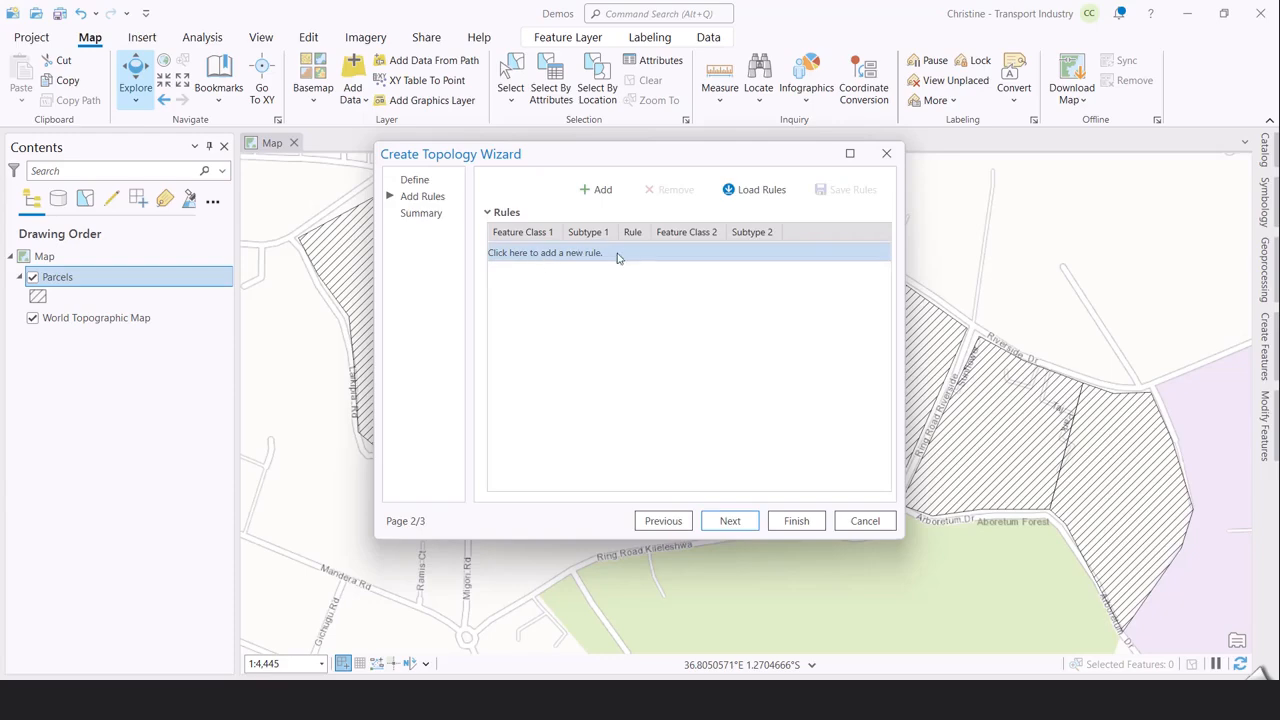
click(545, 252)
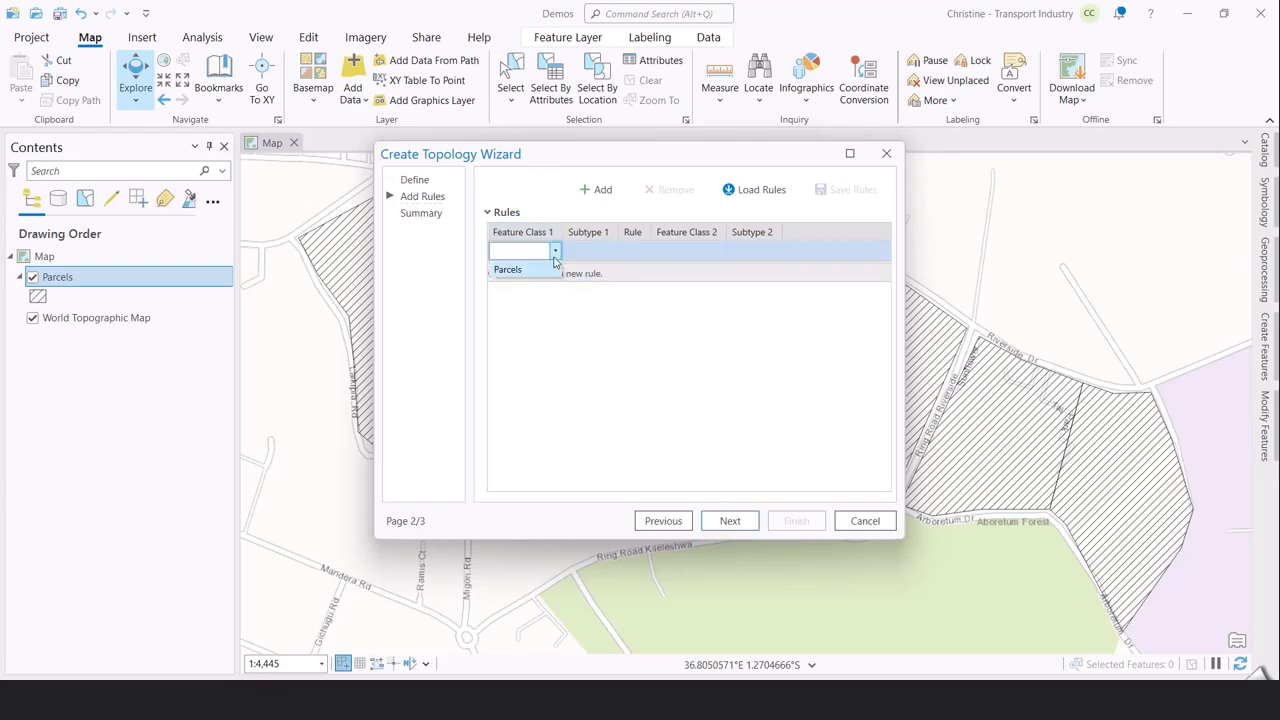
click(508, 269)
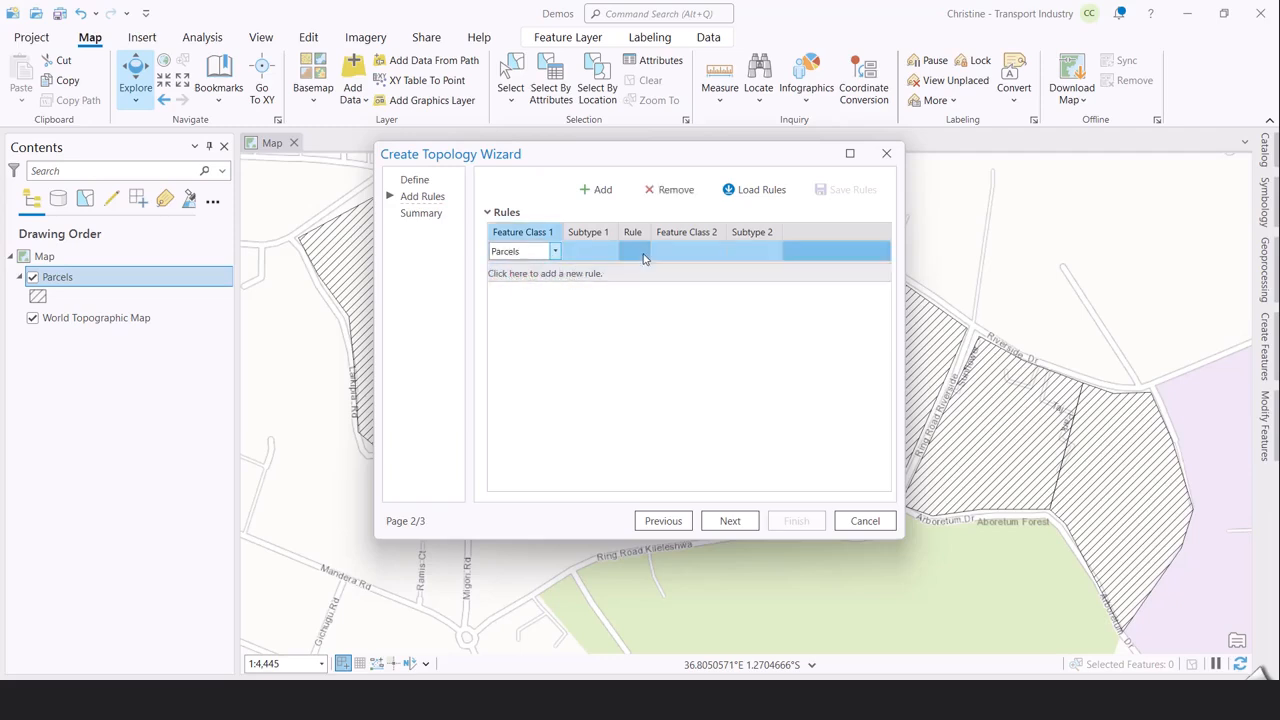
click(644, 251)
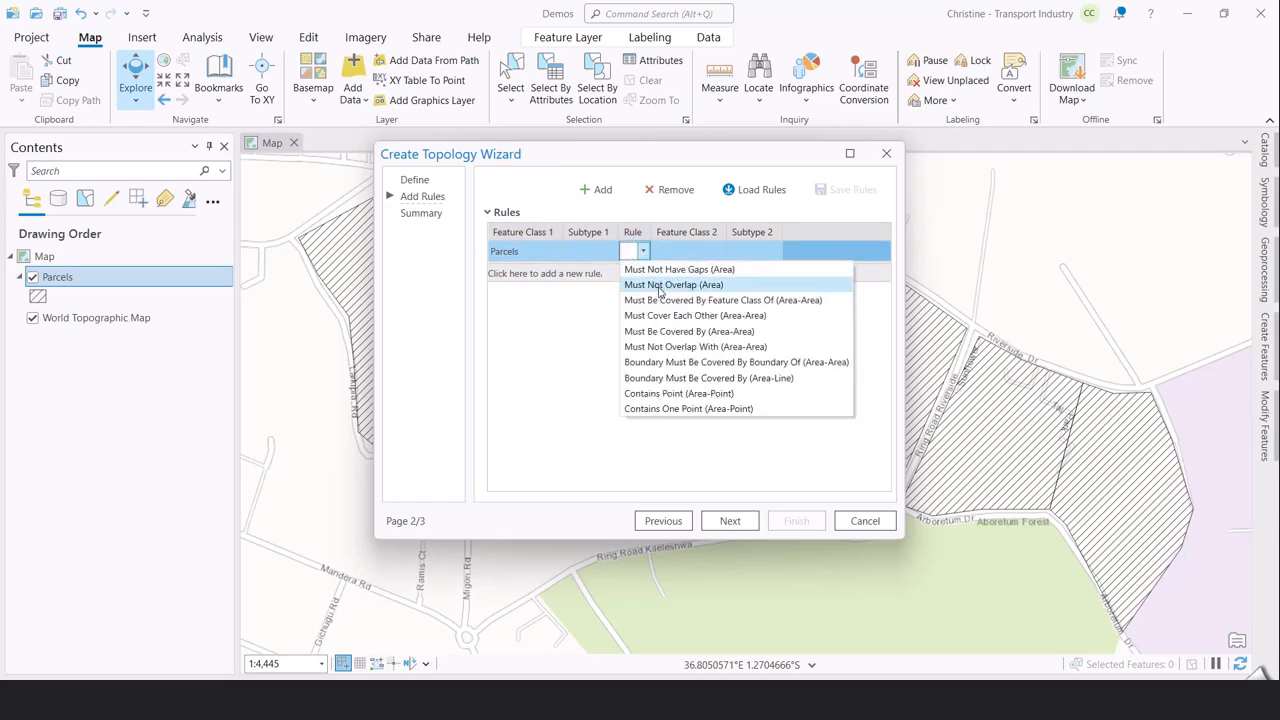
click(673, 284)
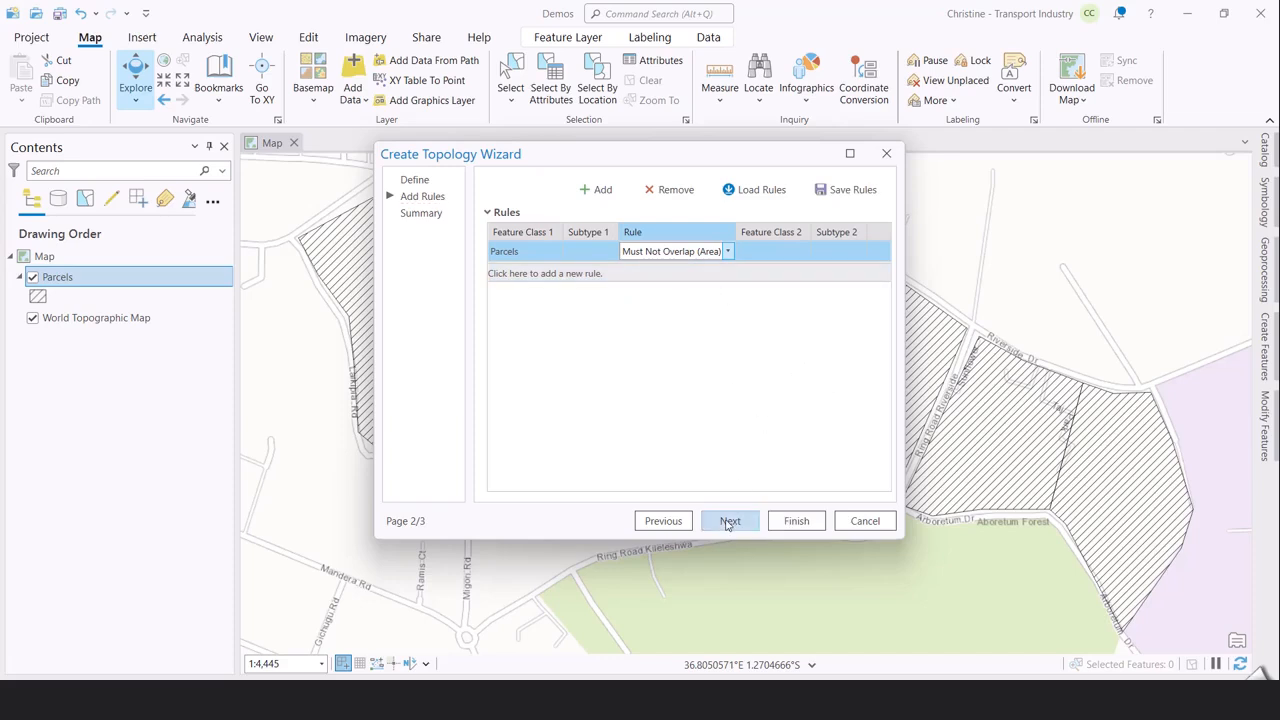
click(730, 520)
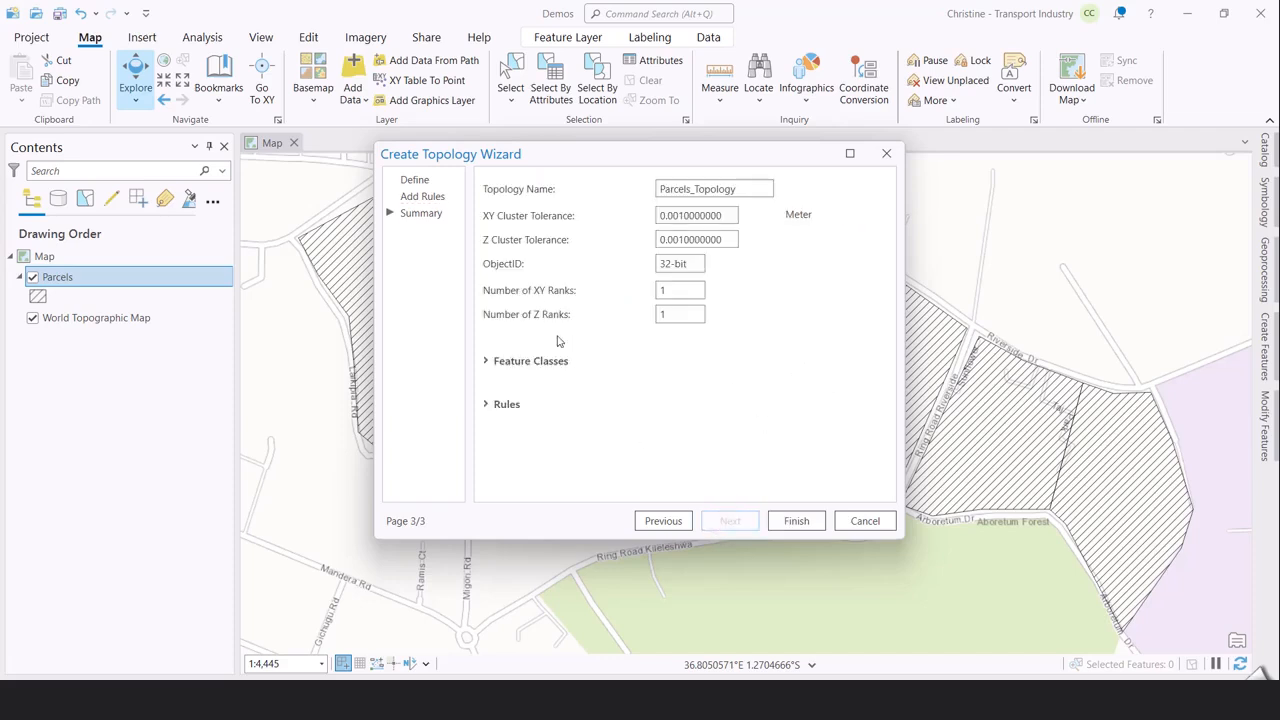
mouse_move(683, 470)
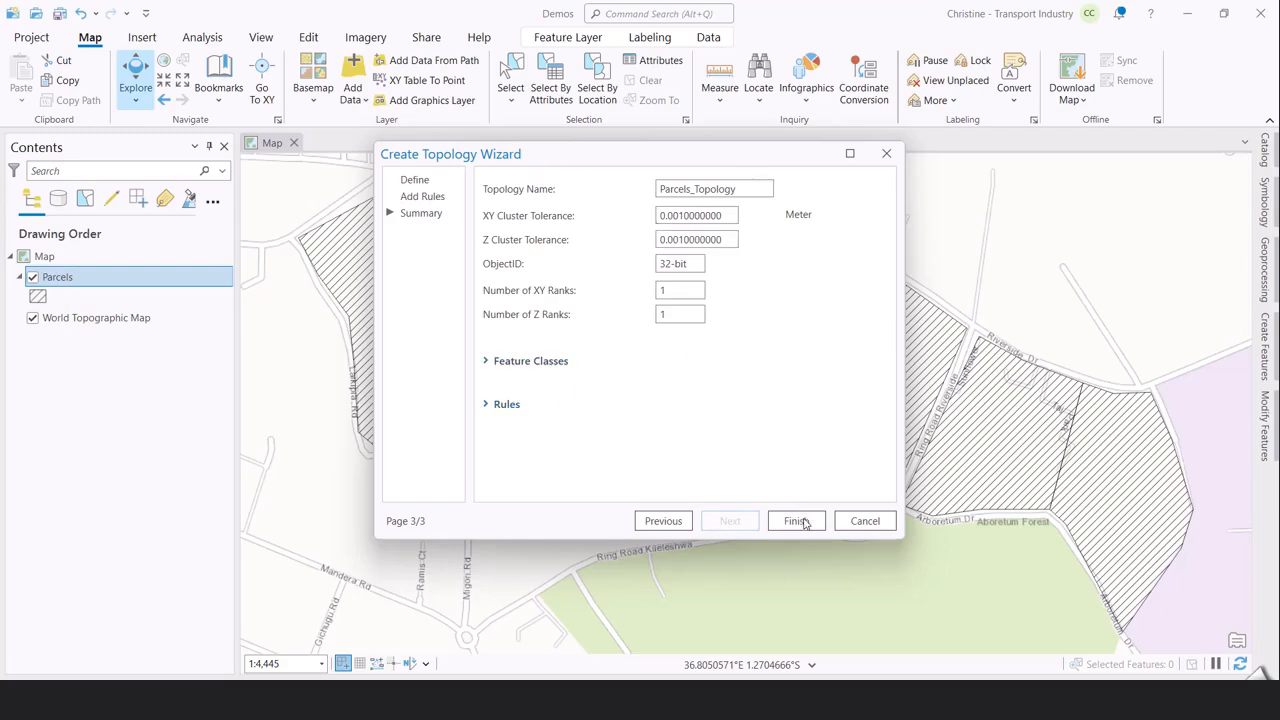
click(796, 520)
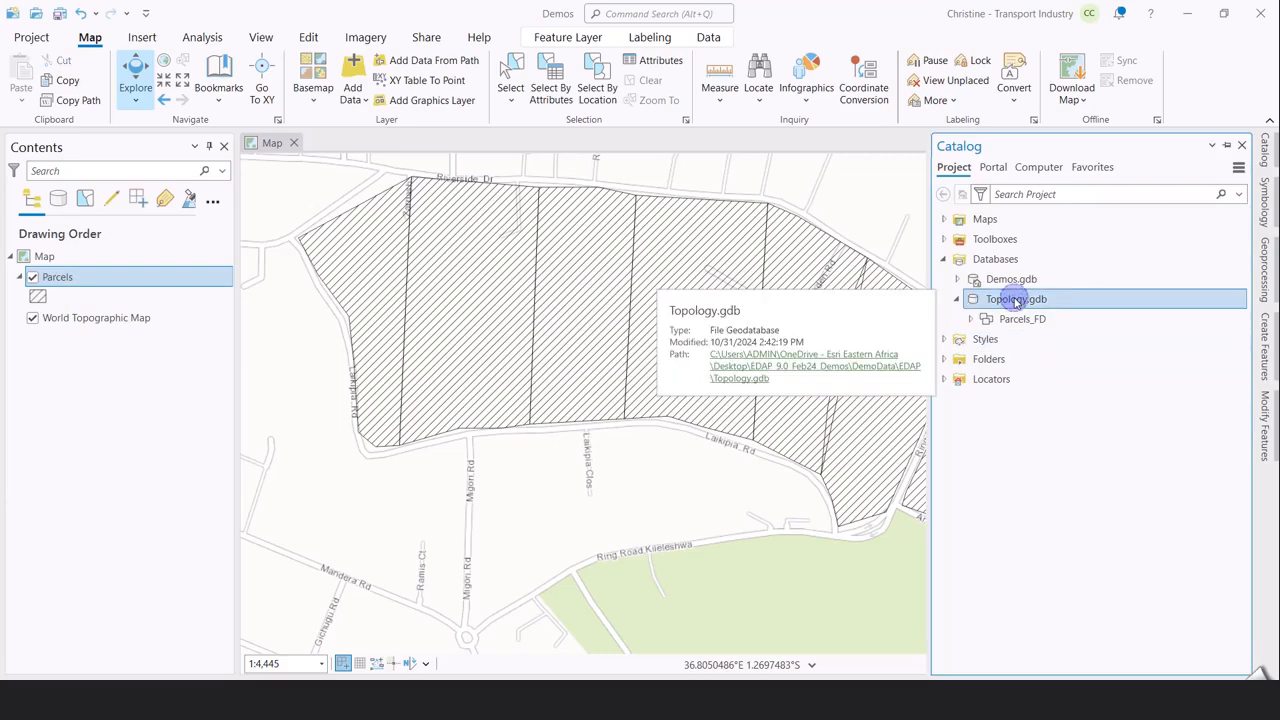
mouse_move(1043, 421)
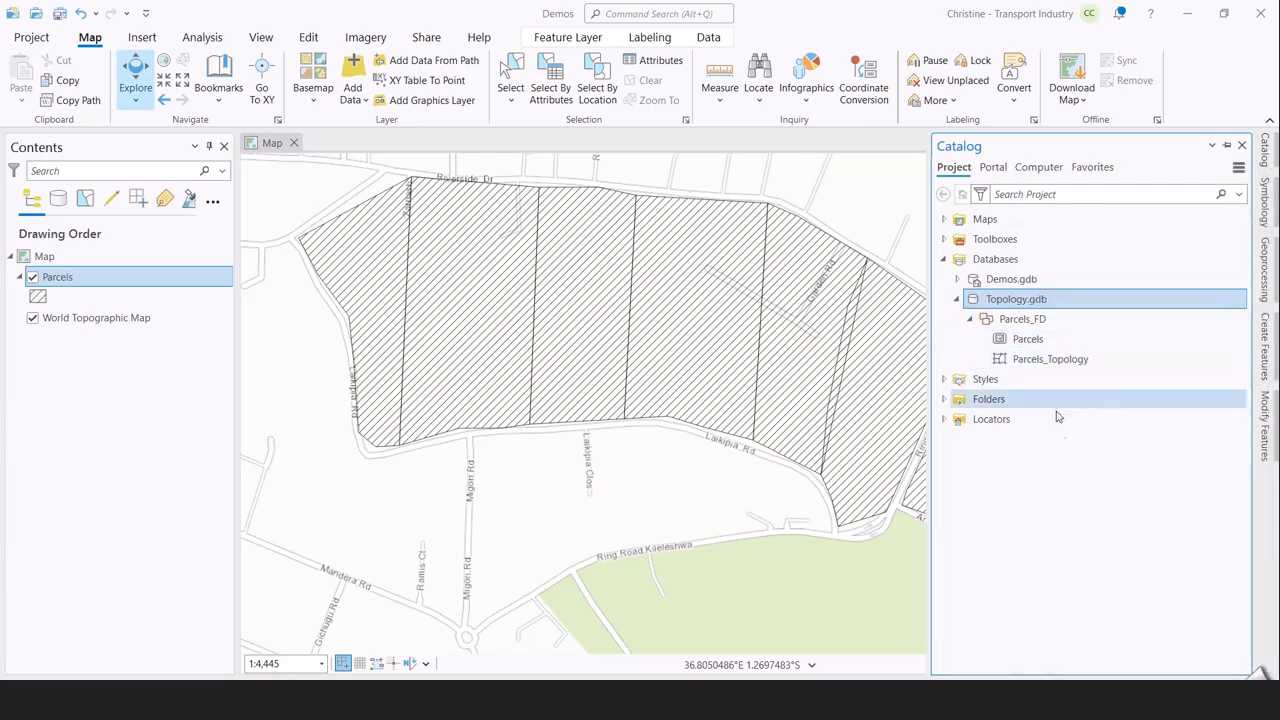
Add Parcels_Topology from Catalog to the current map
click(1016, 299)
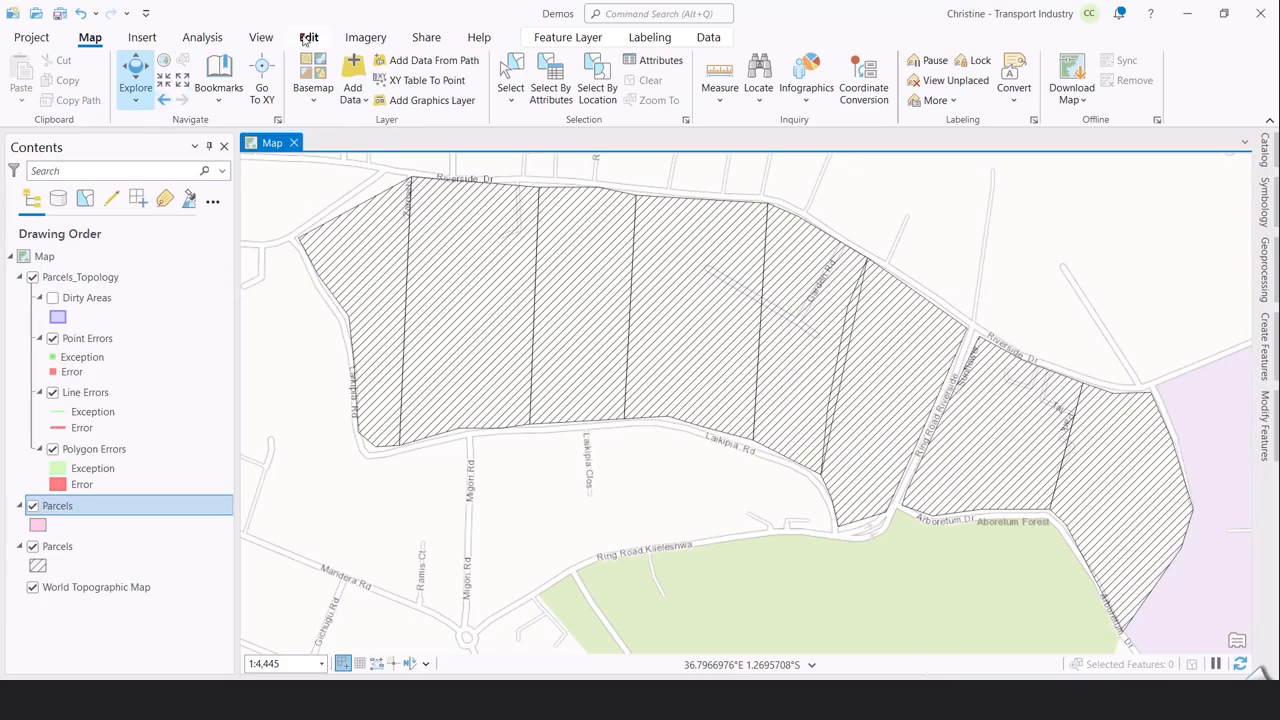
On the Edit tab, choose the Parcels_Topology geodatabase topology for editing
click(308, 37)
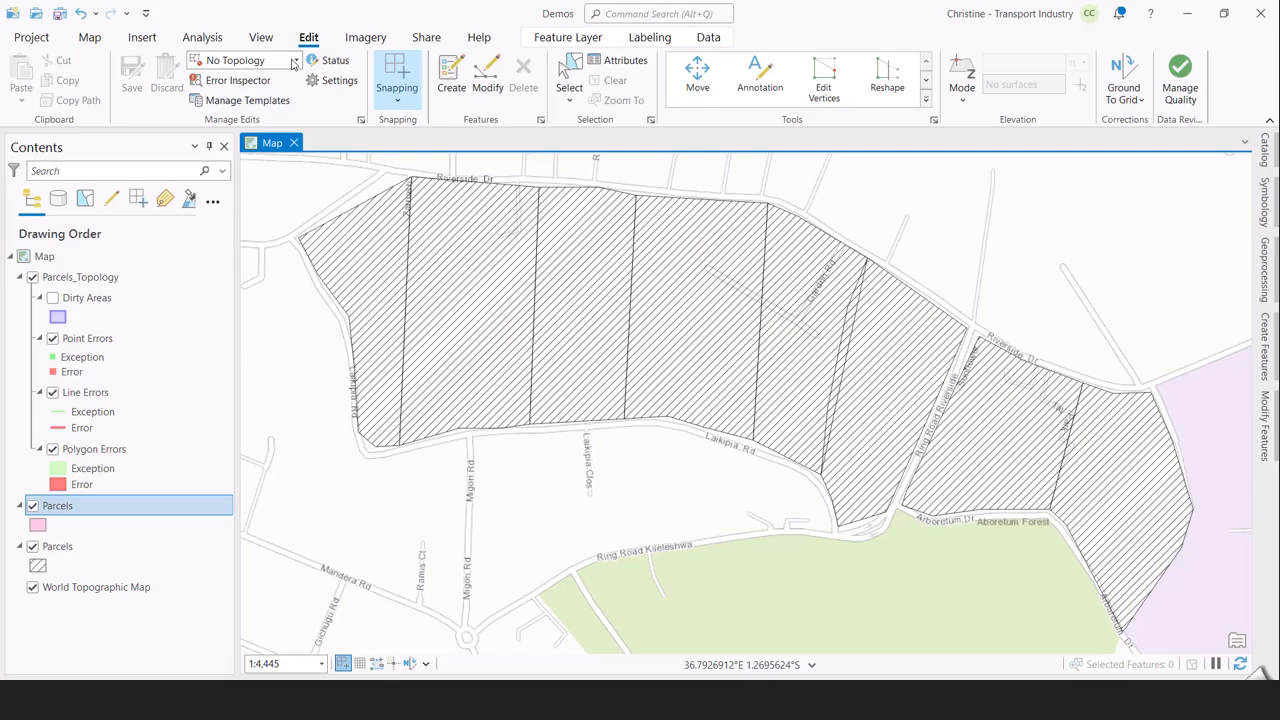
click(294, 60)
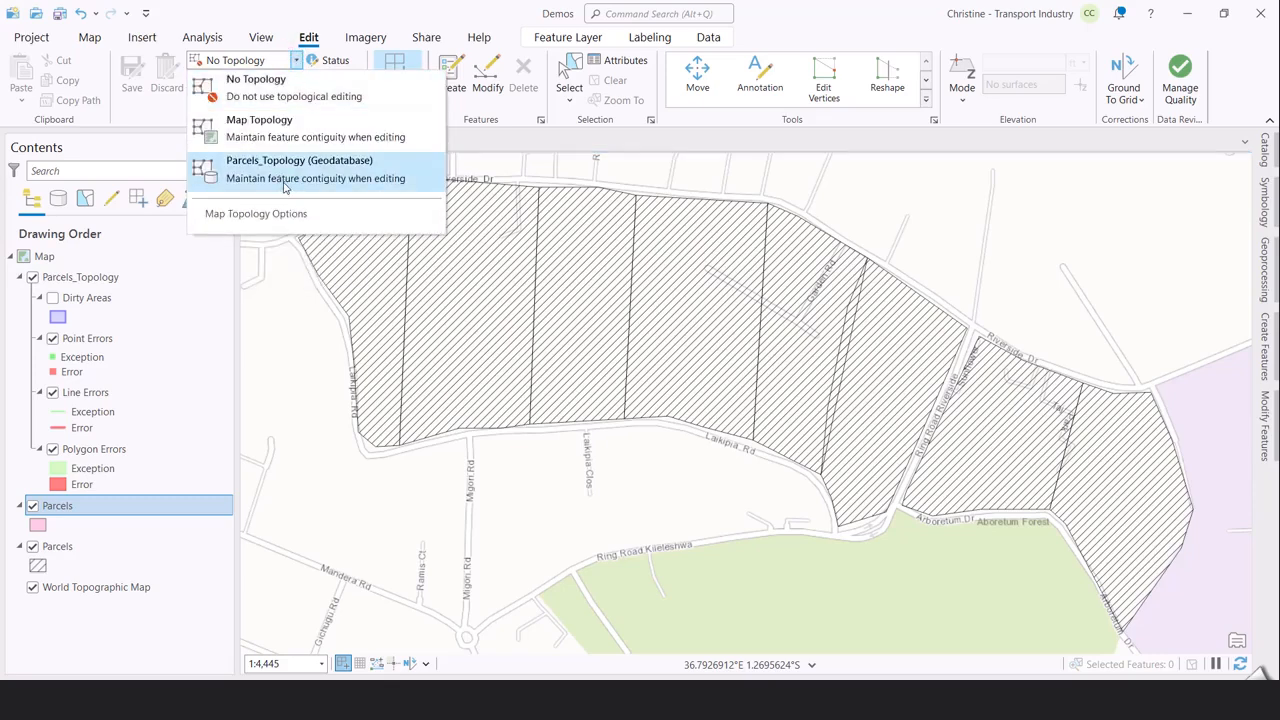
click(299, 169)
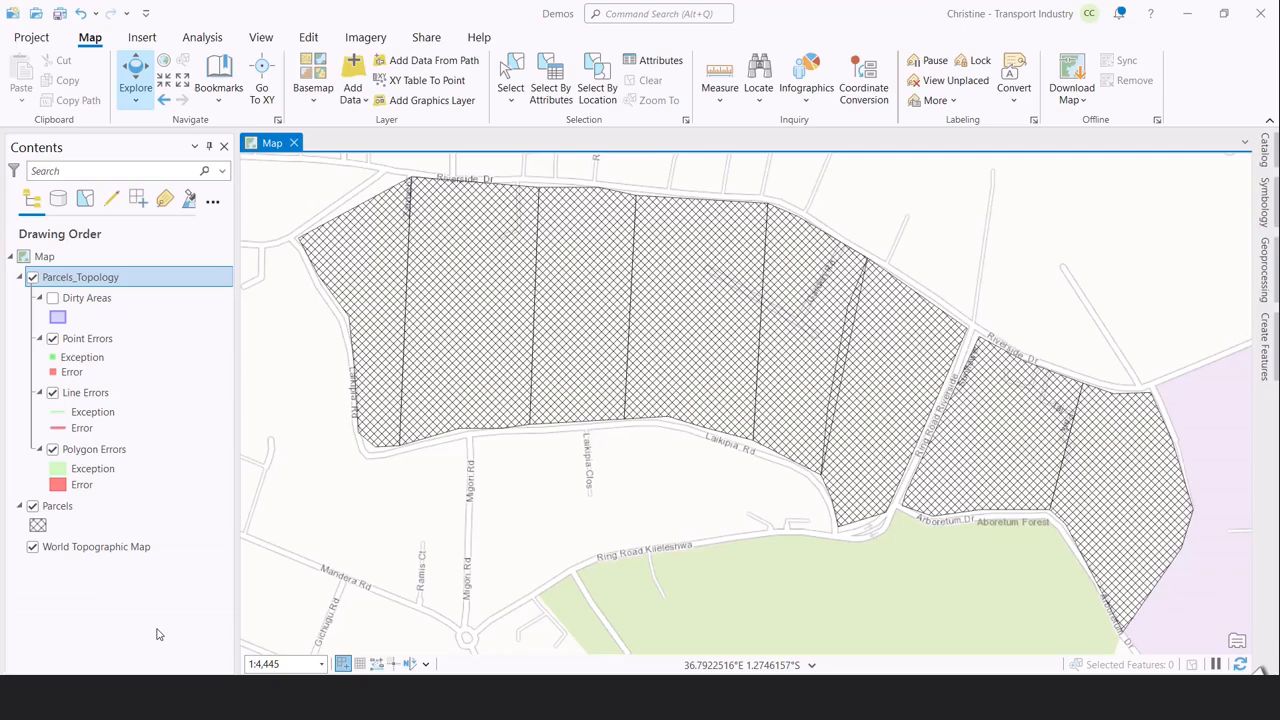
mouse_move(158, 625)
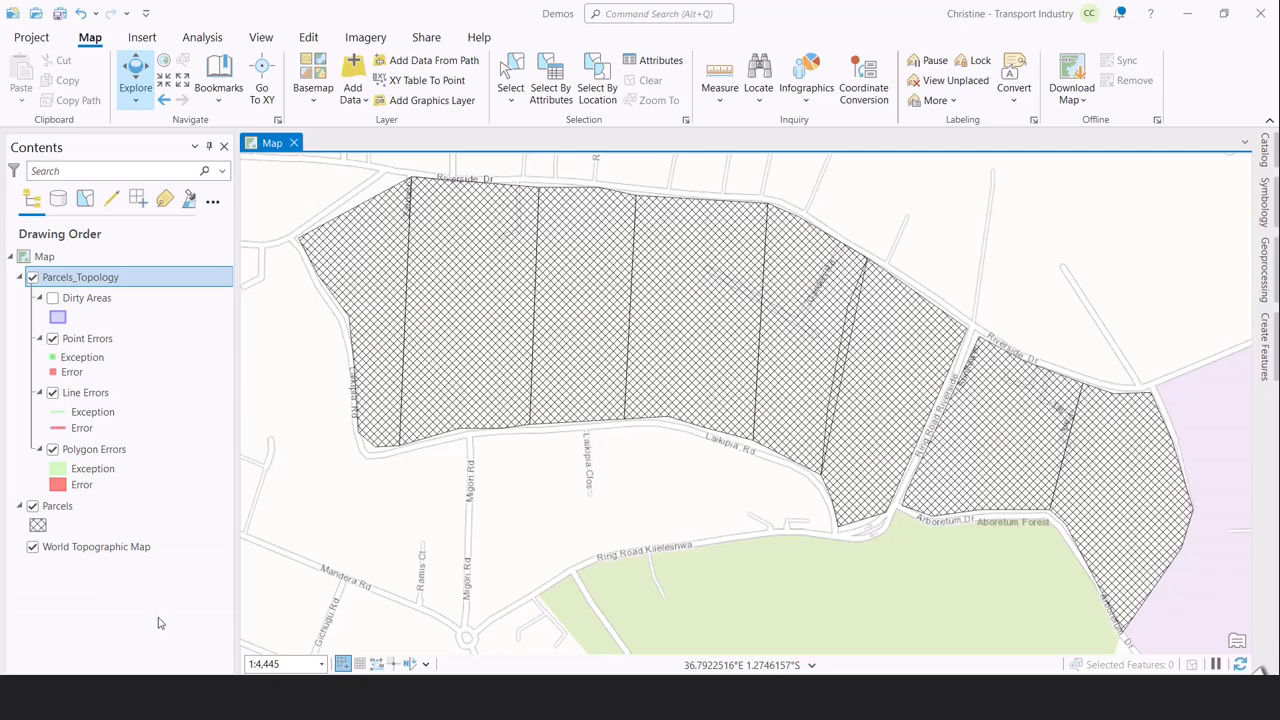
click(32, 546)
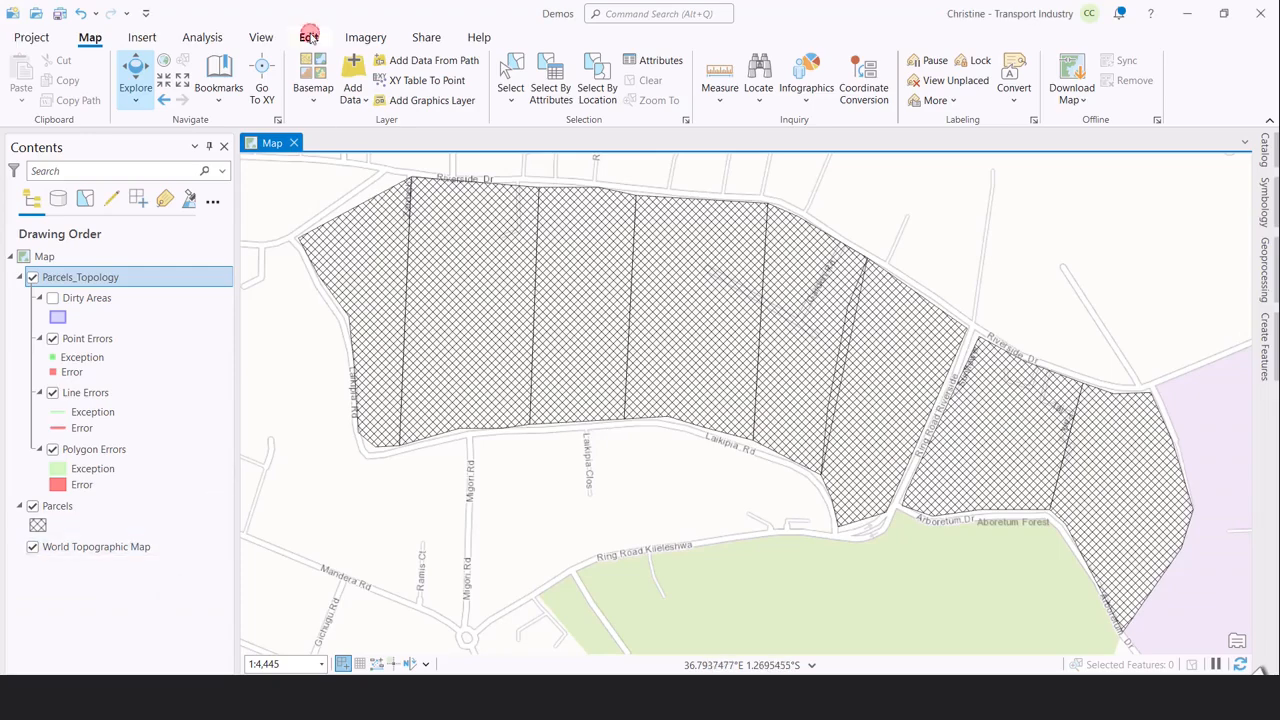
click(308, 37)
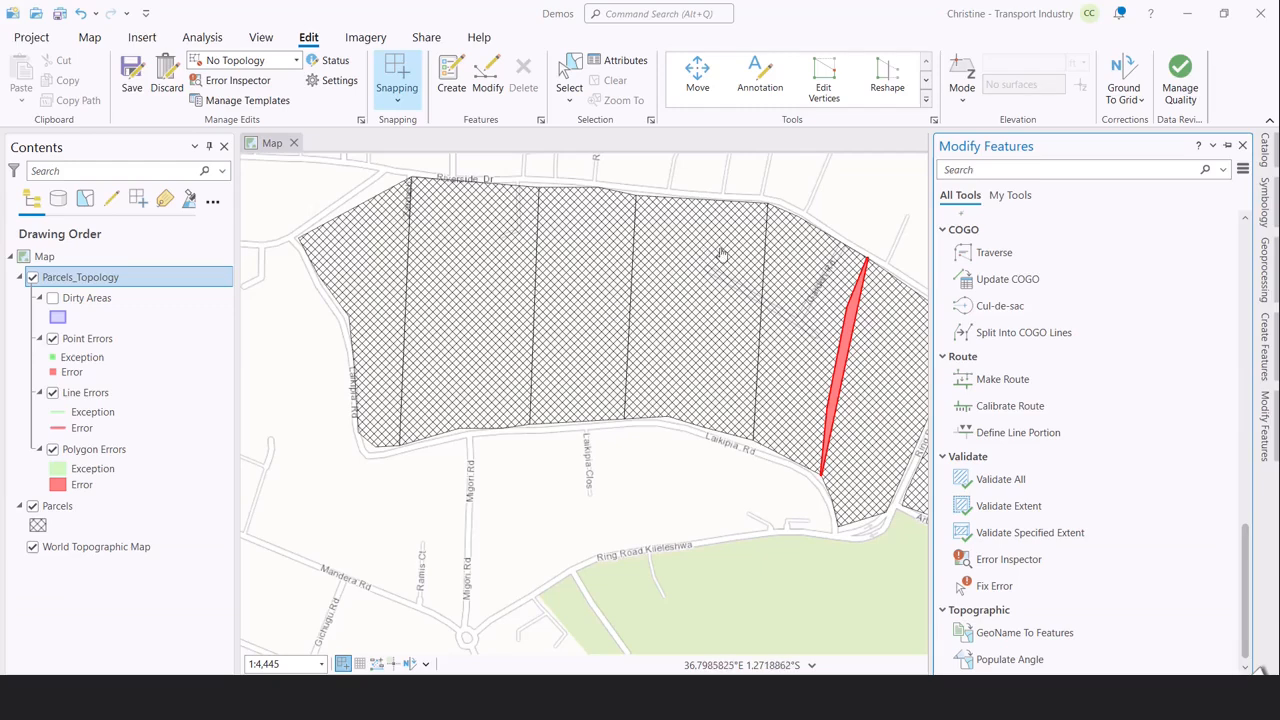
Set Parcels_Topology (Geodatabase) as the active editing topology
click(295, 60)
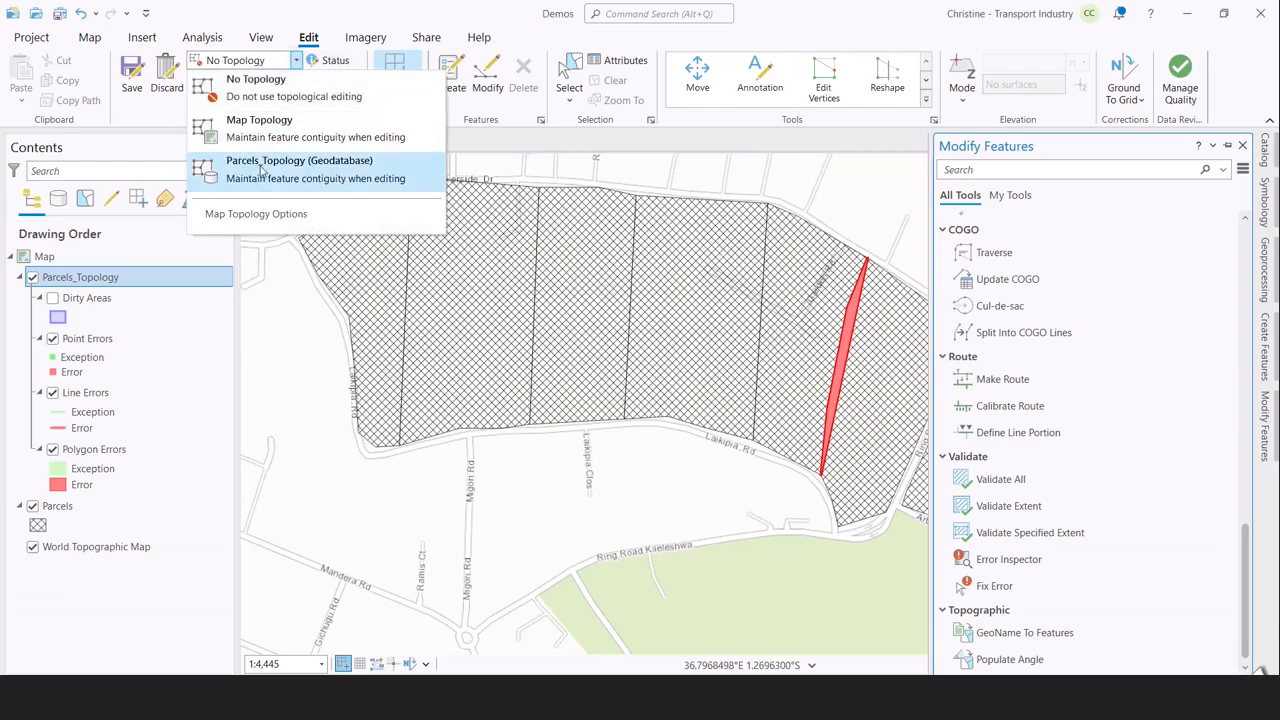
click(299, 160)
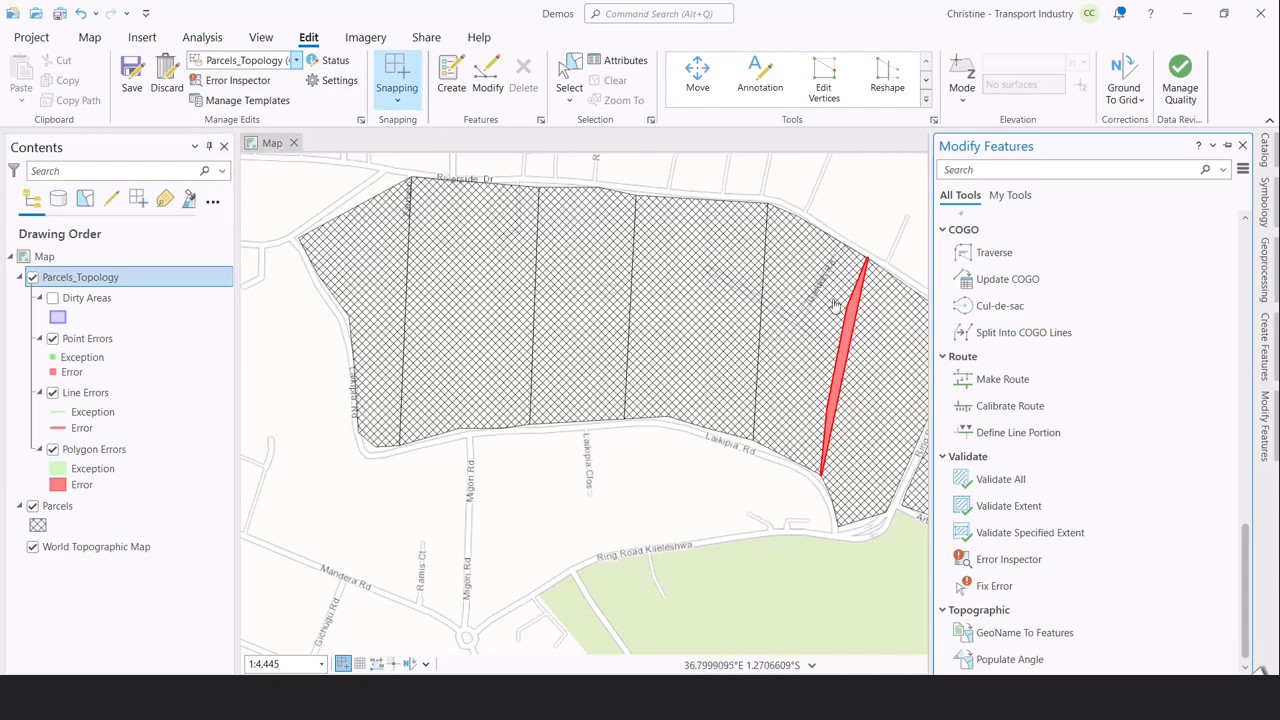
mouse_move(800, 298)
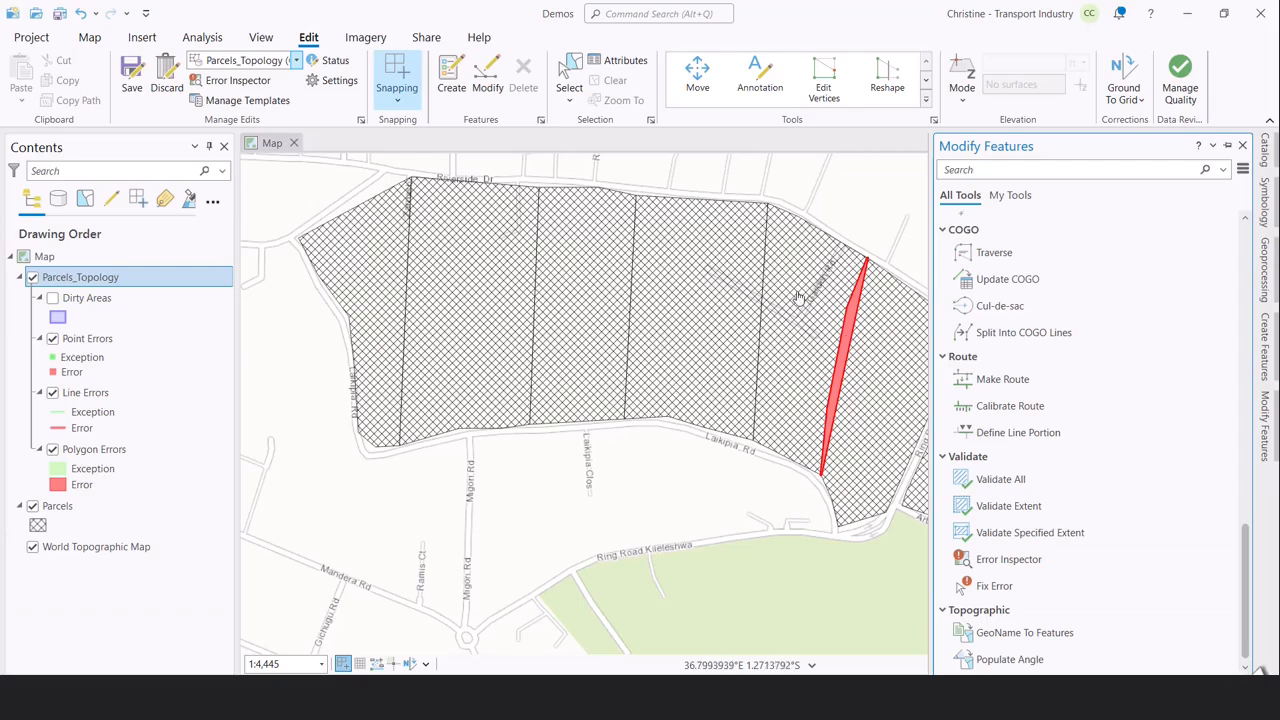
mouse_move(783, 455)
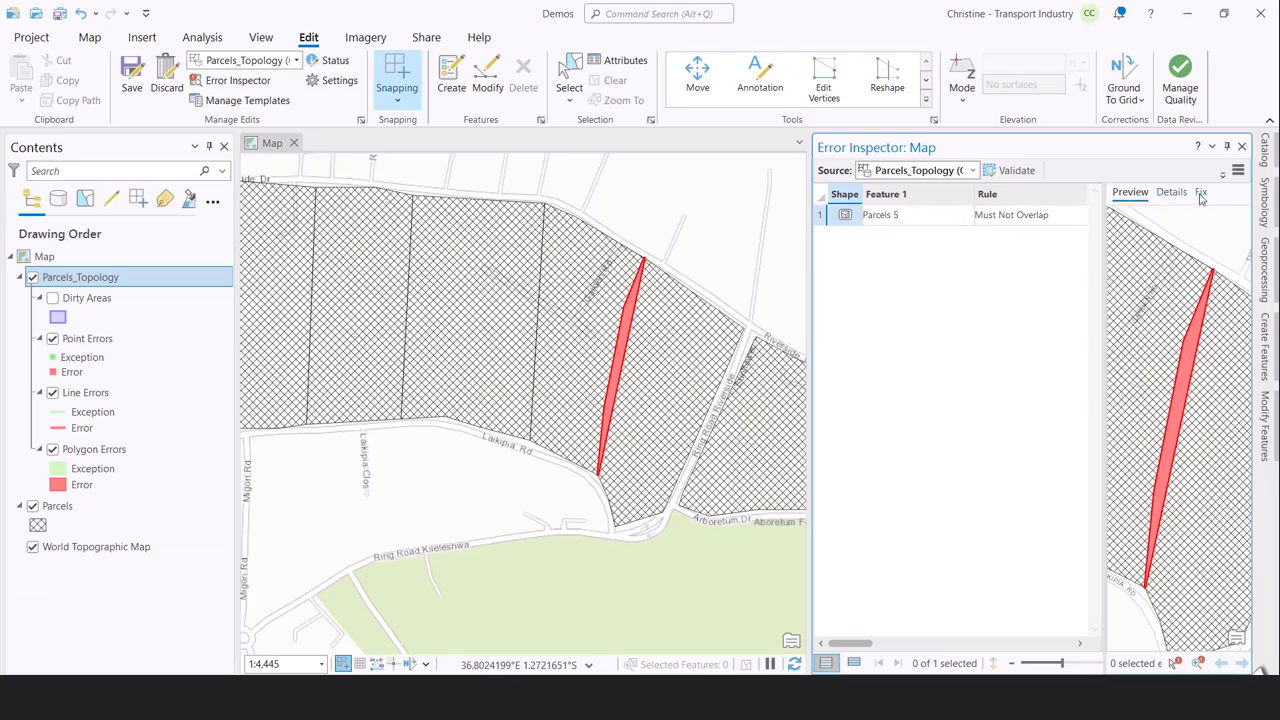
Review the overlap error's Fix and Preview options, then select the eastern parcel
click(1200, 192)
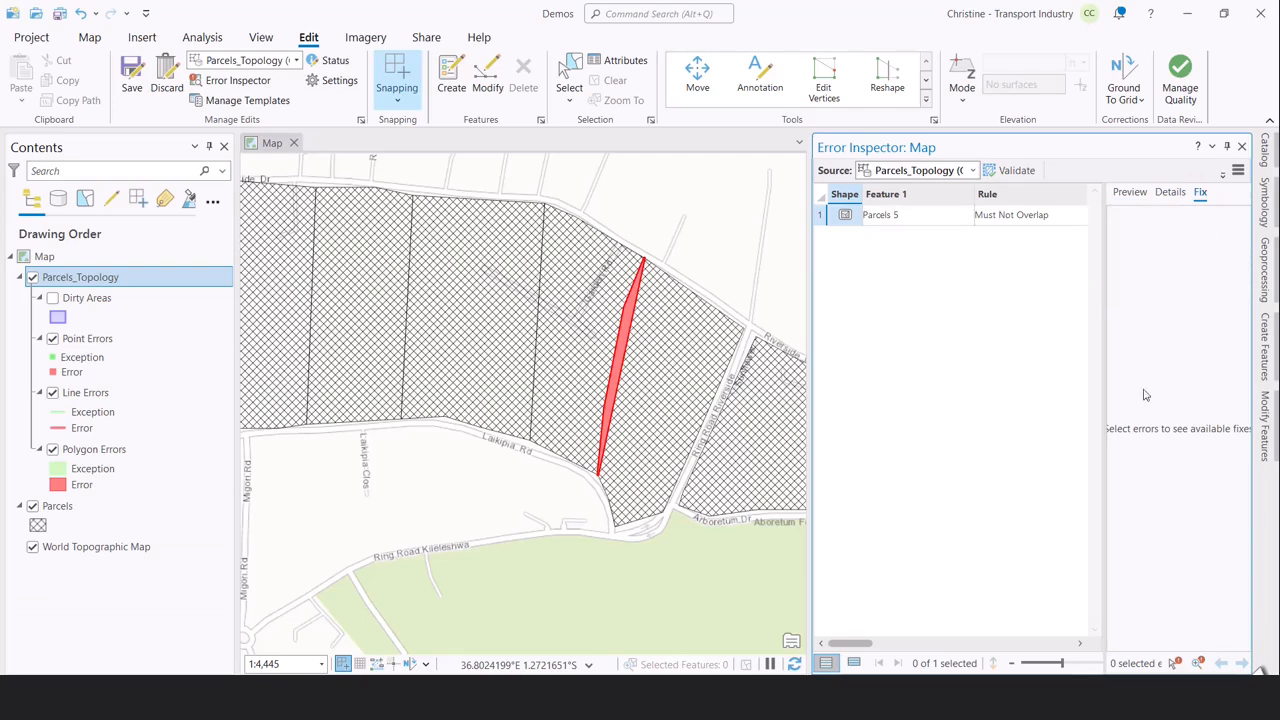
mouse_move(1181, 310)
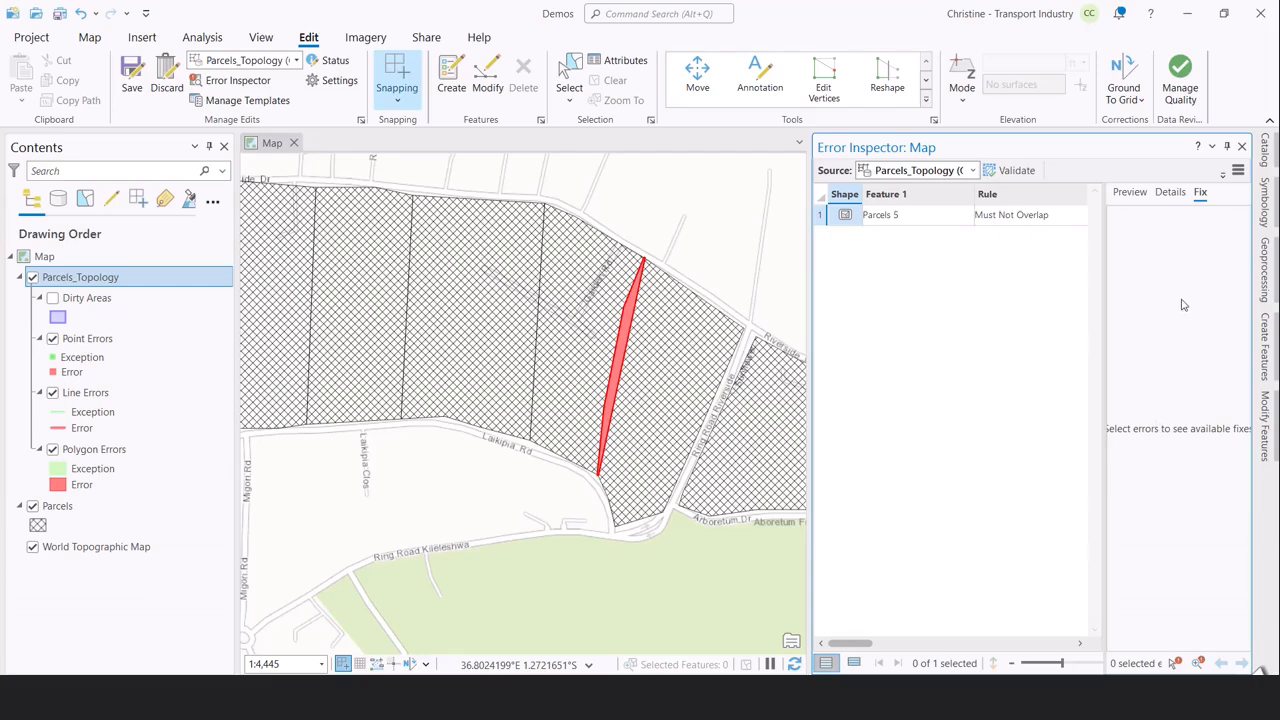
click(1129, 192)
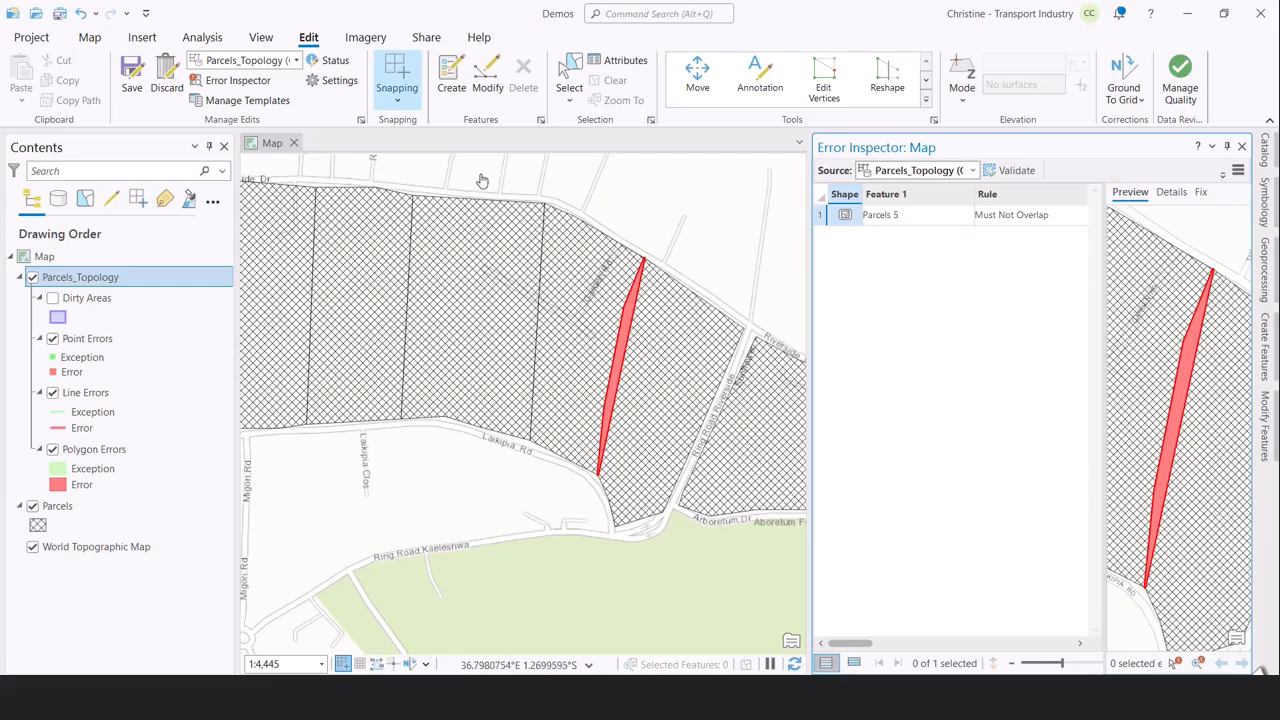
click(487, 75)
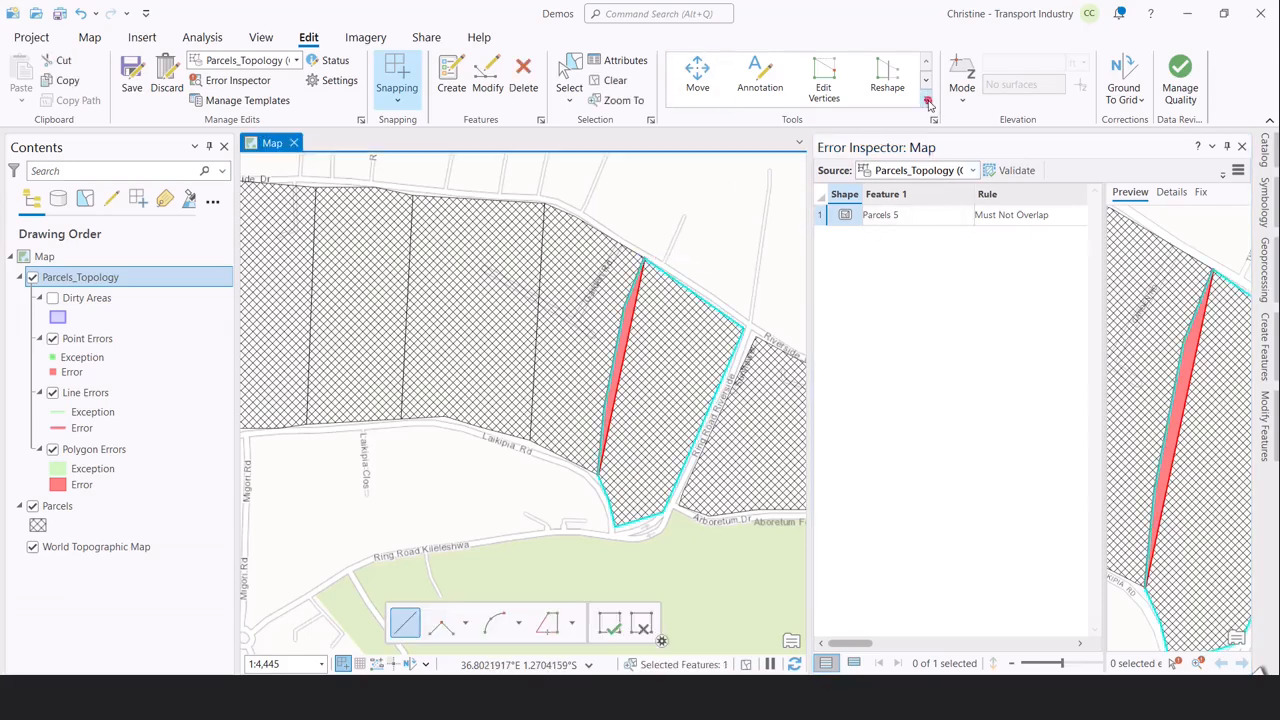
Split the eastern parcel along the overlap sliver's edge with the Split tool
click(925, 104)
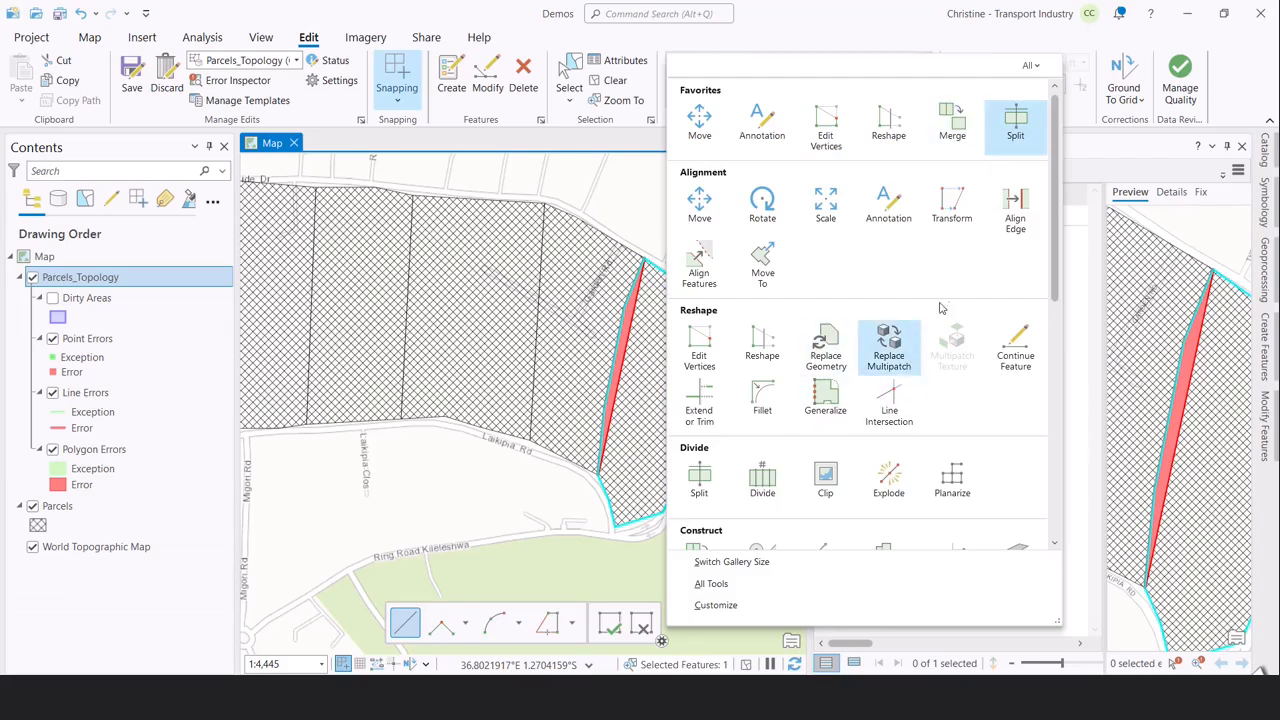
mouse_move(887, 300)
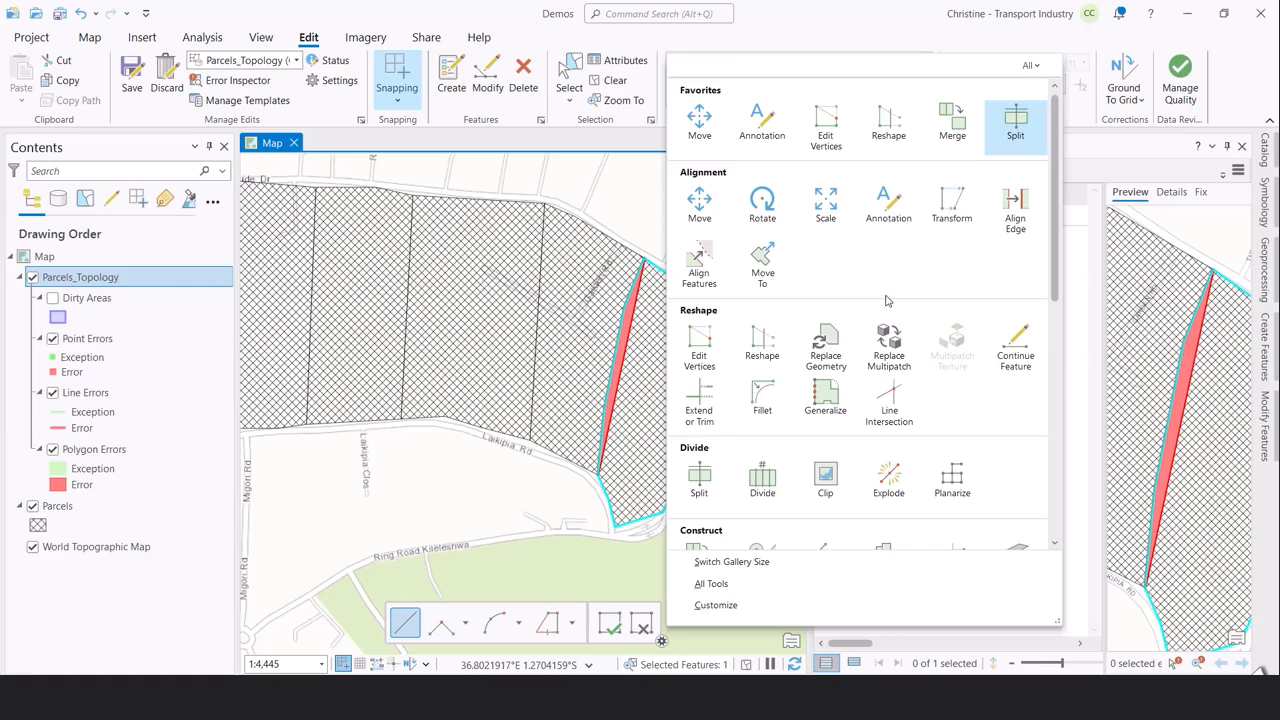
mouse_move(888, 301)
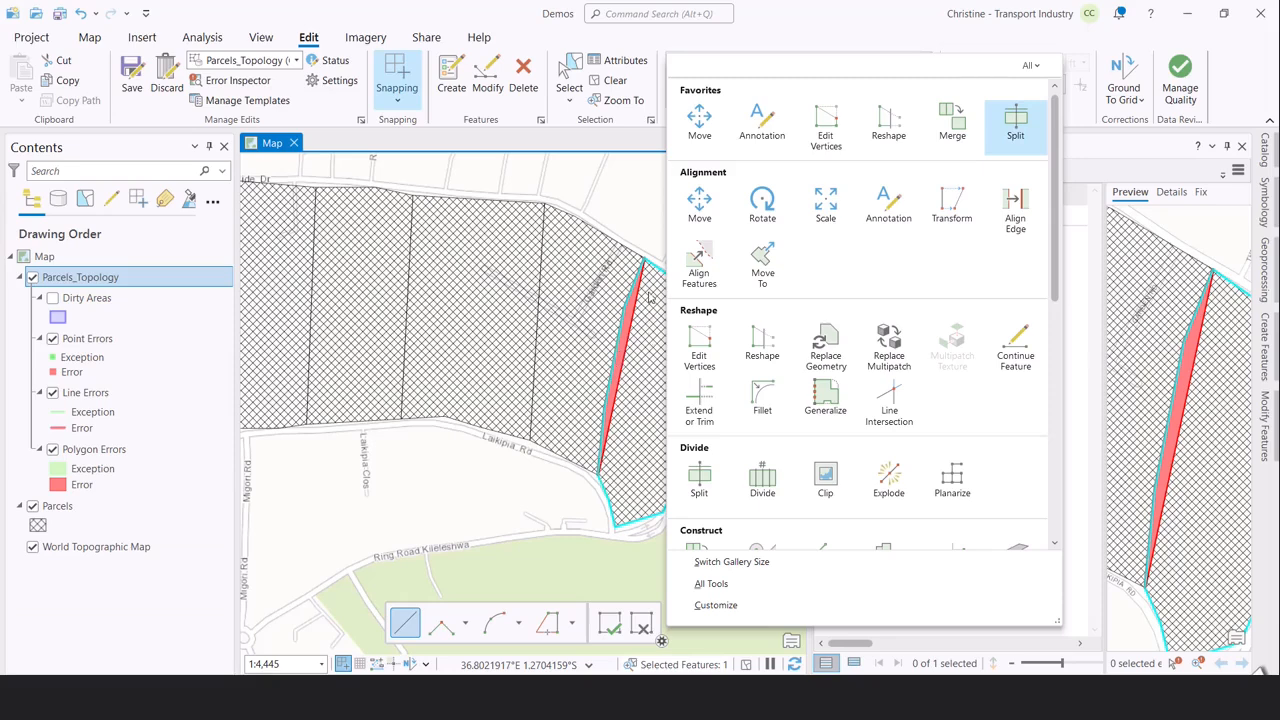
mouse_move(888, 205)
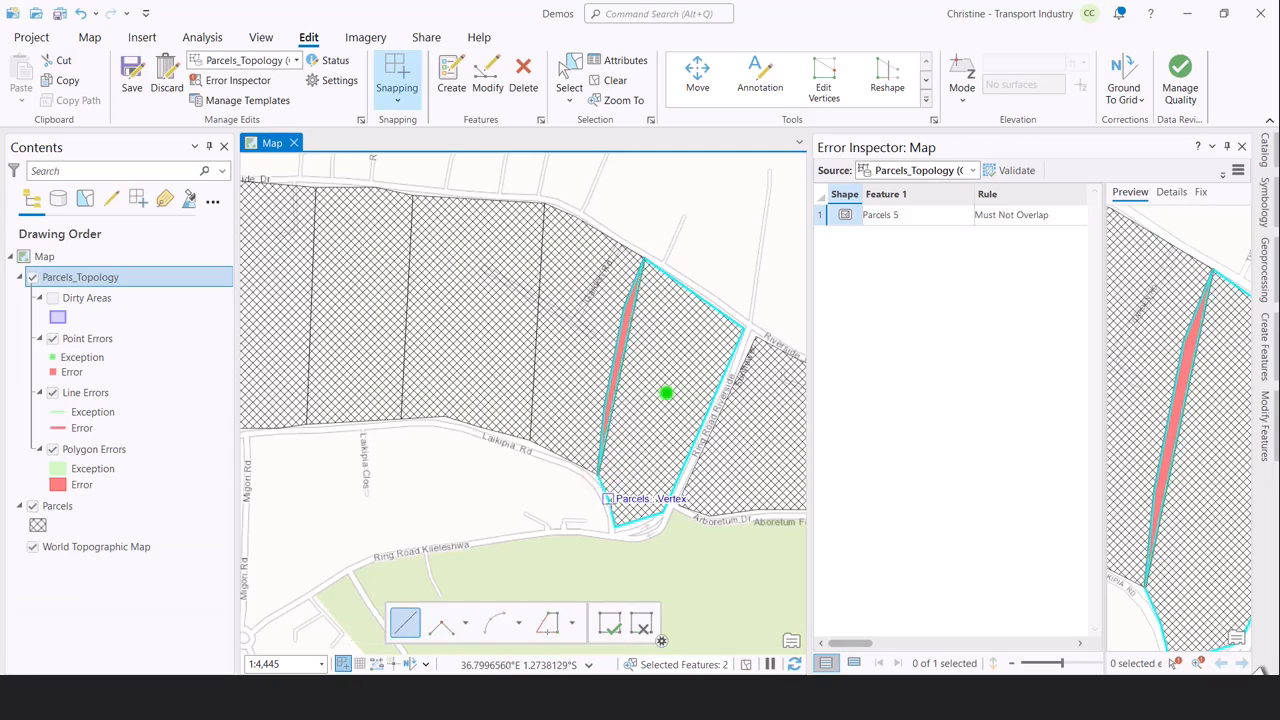
click(609, 622)
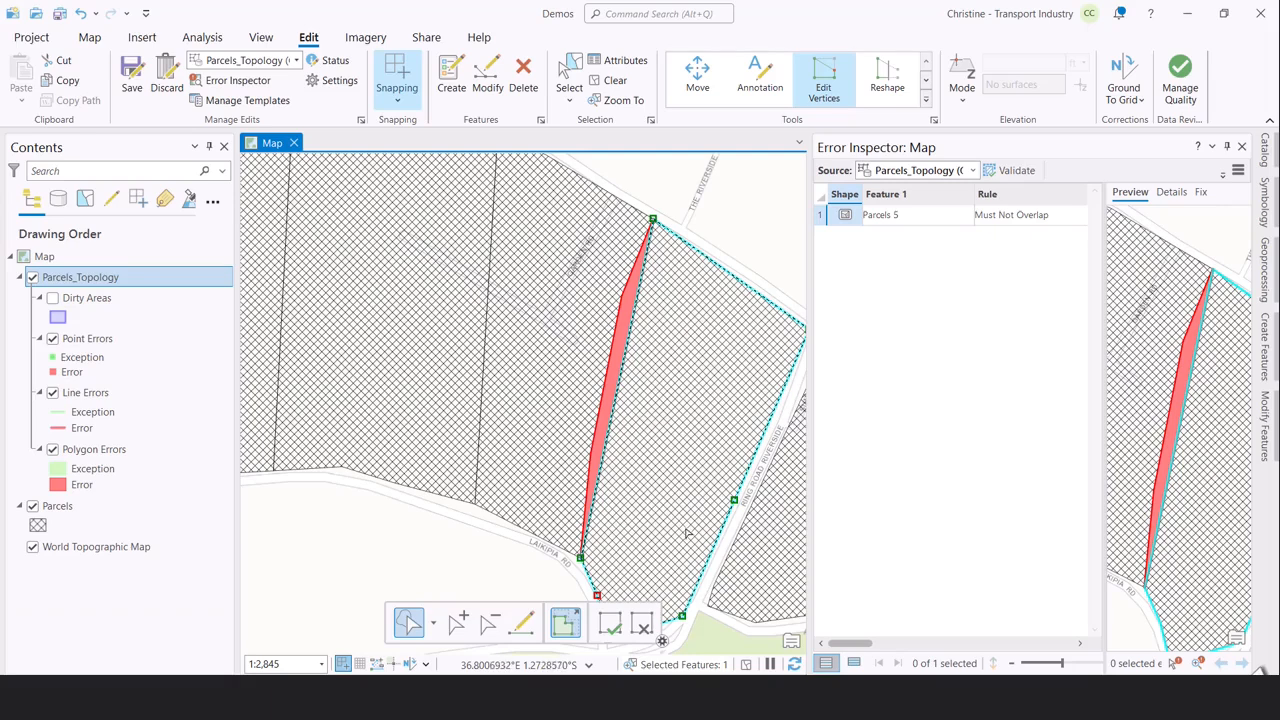
mouse_move(625, 470)
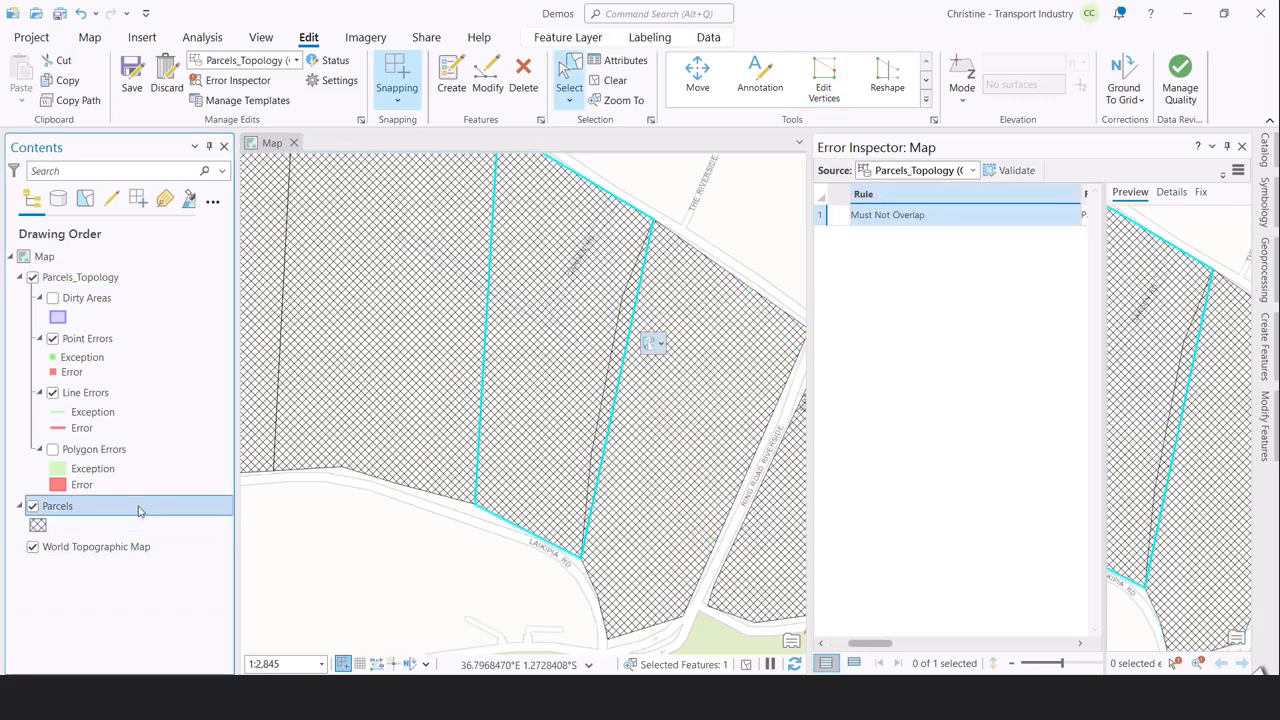
Delete sliver record OBJECTID 10 from the Parcels attribute table
right_click(57, 505)
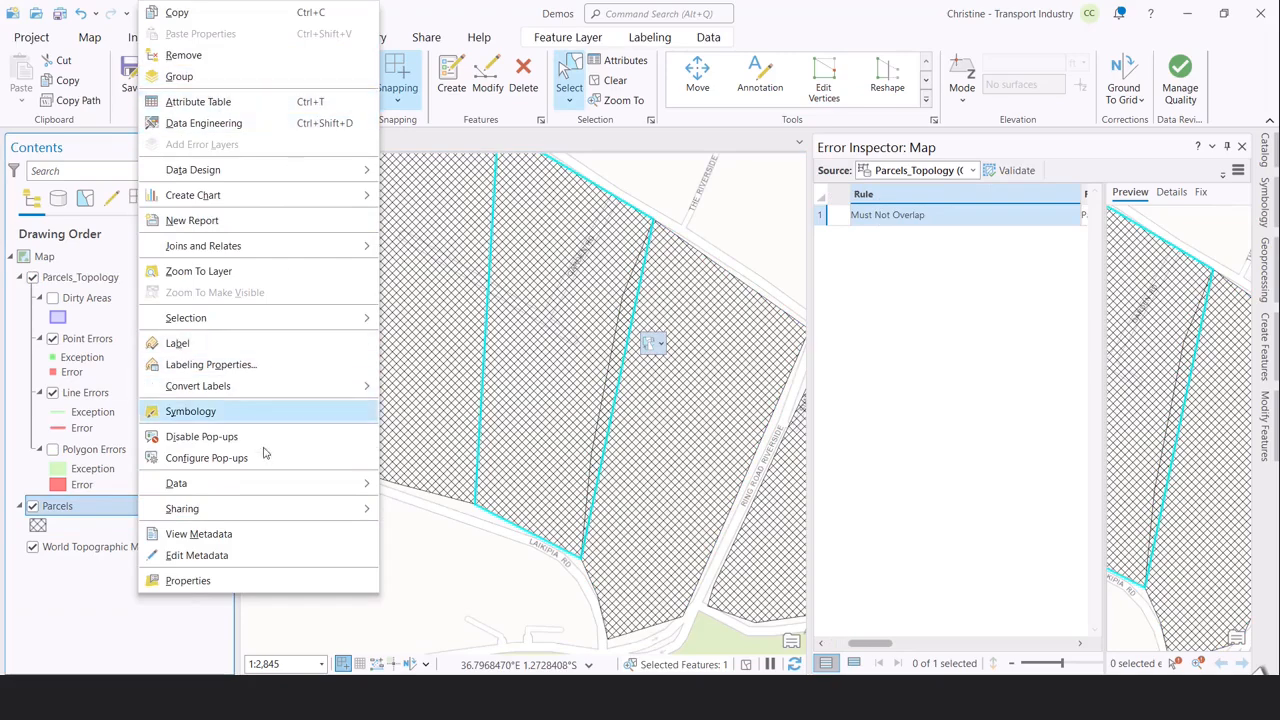
click(417, 283)
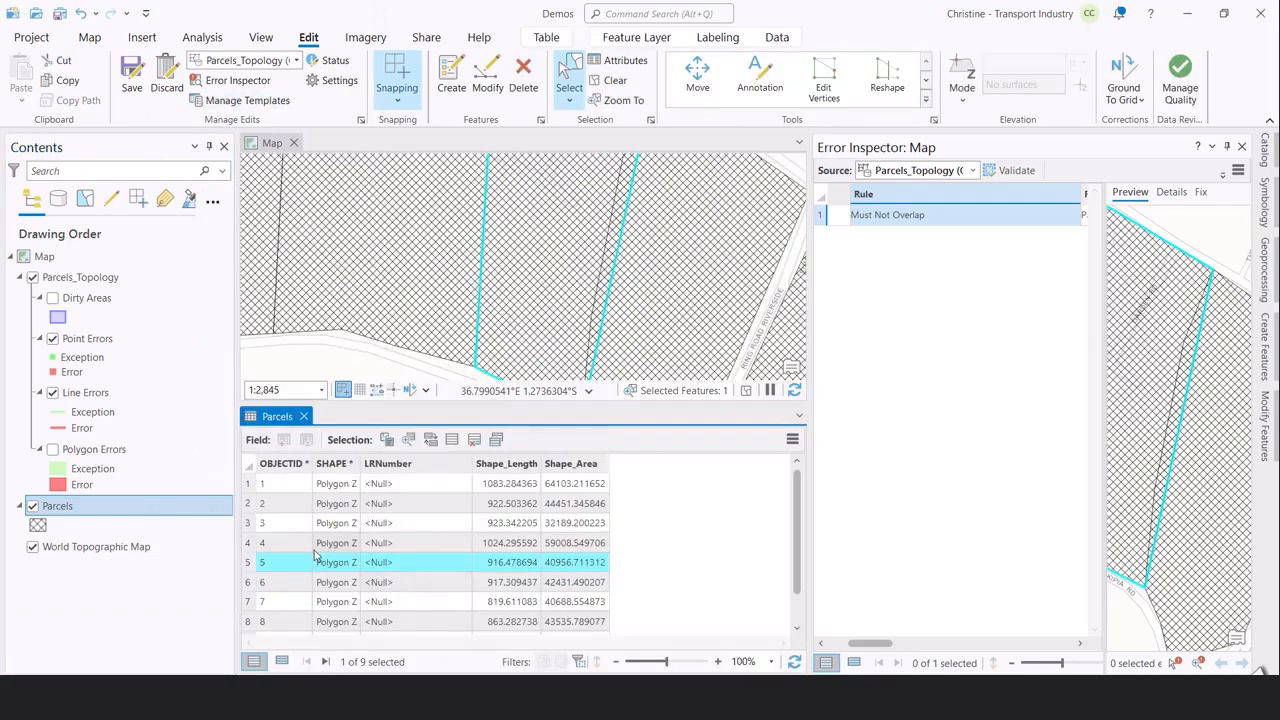
click(283, 483)
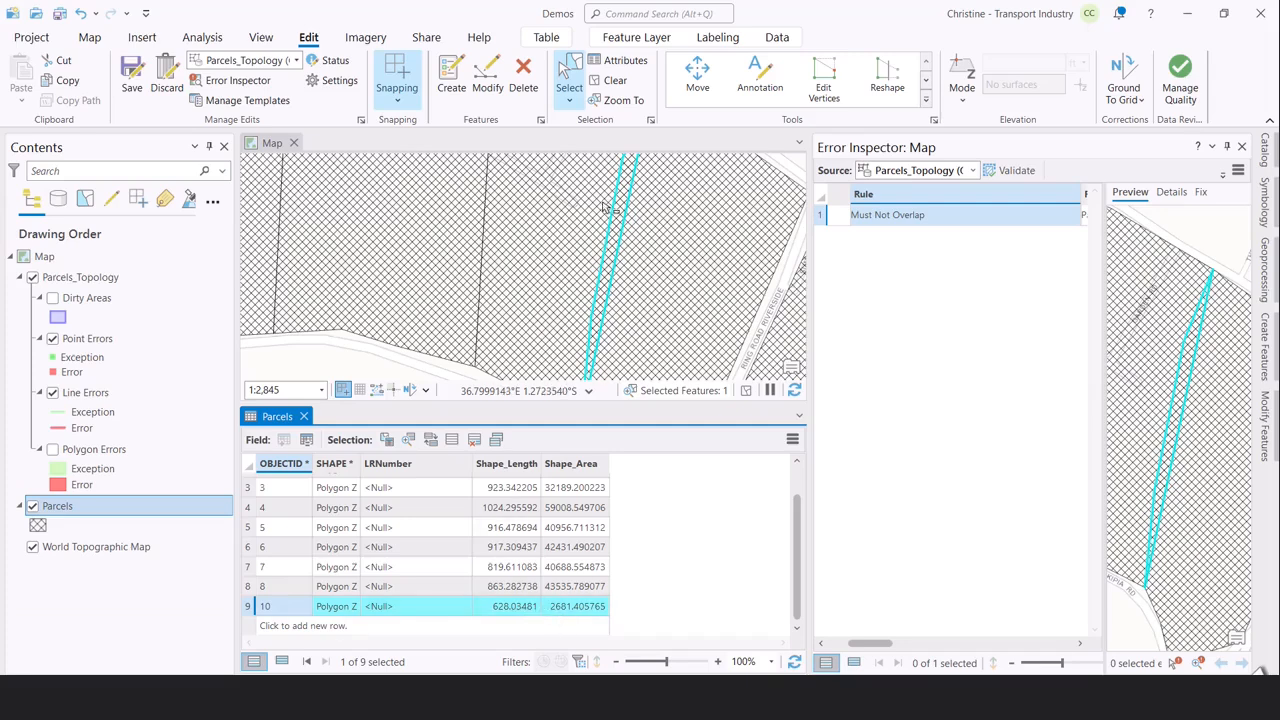
click(523, 75)
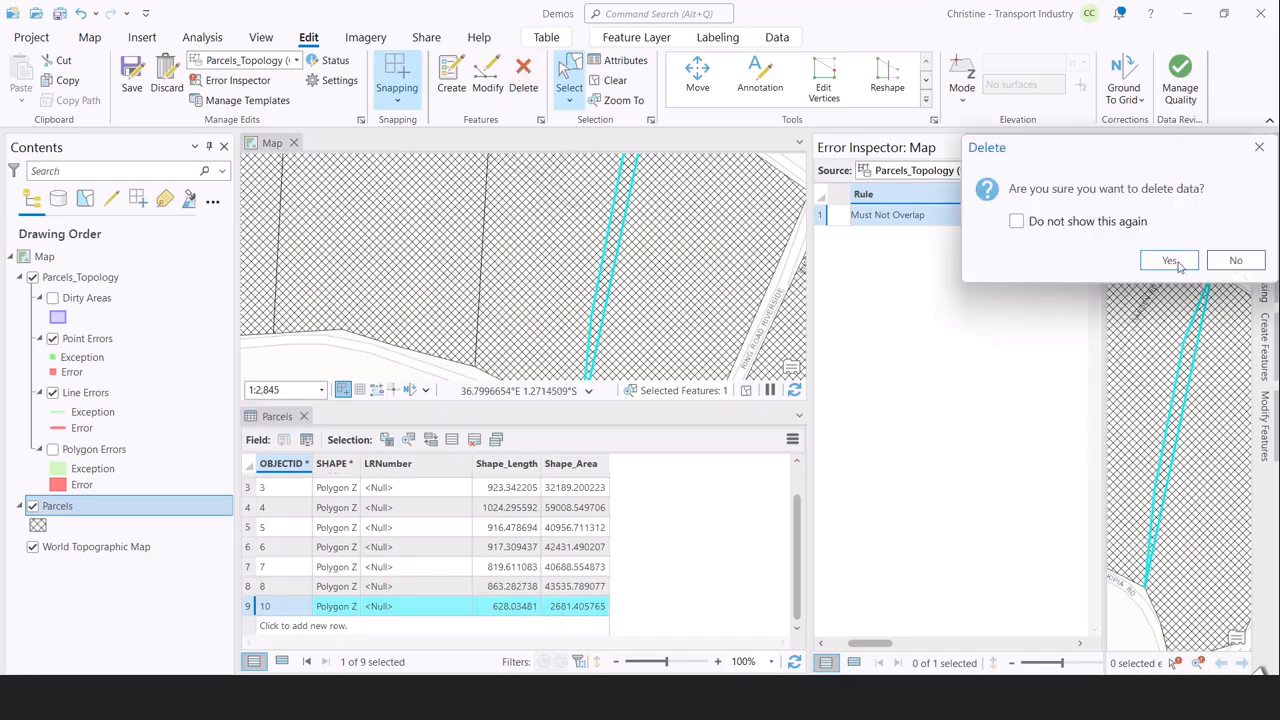
click(1169, 260)
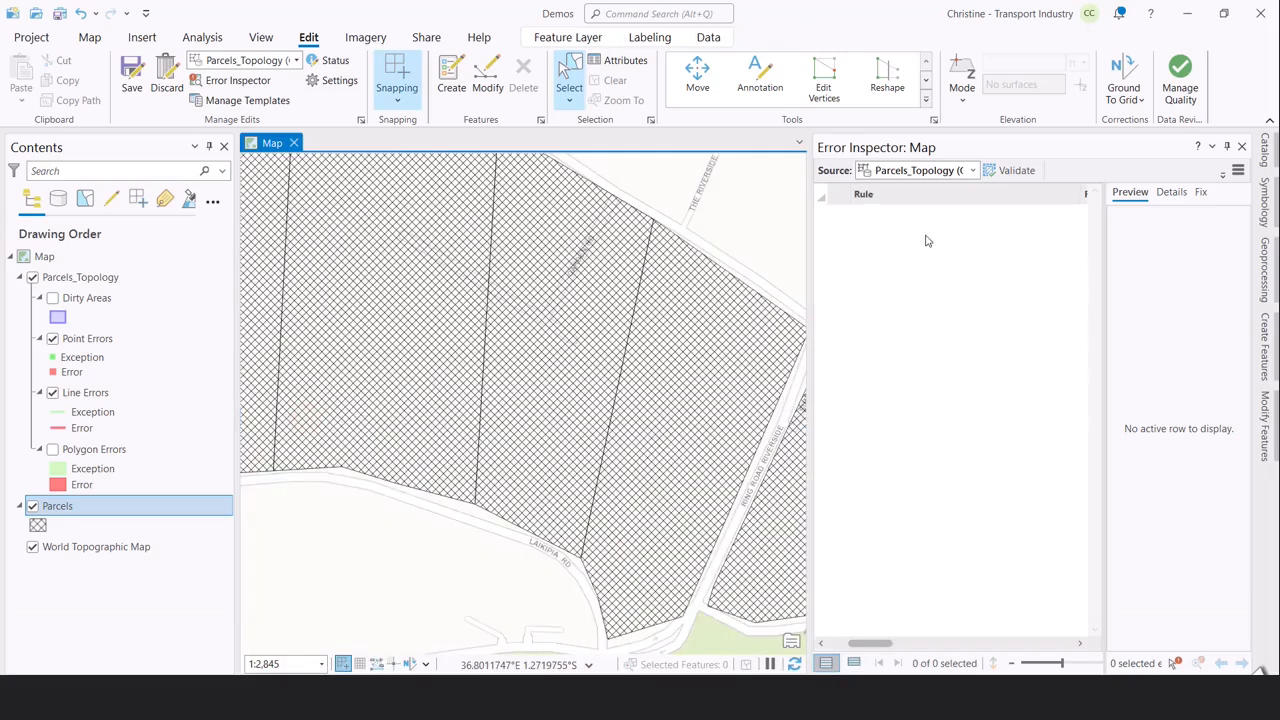
mouse_move(750, 275)
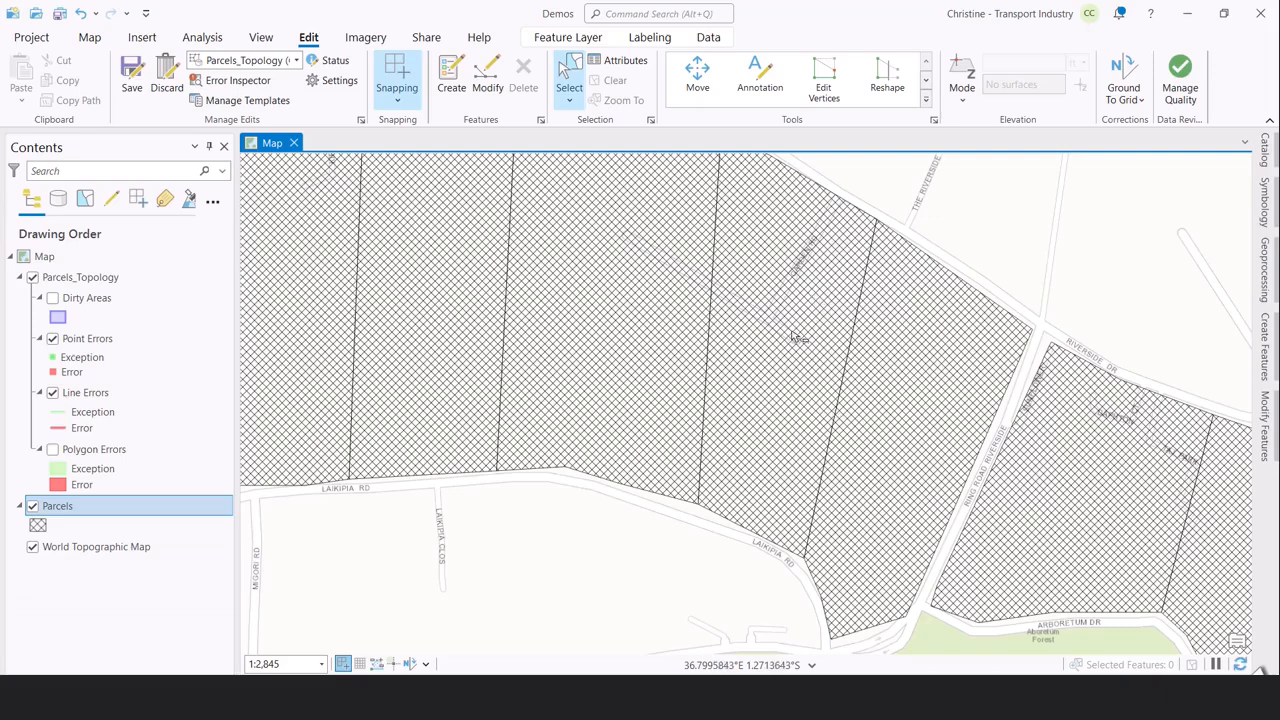
mouse_move(862, 222)
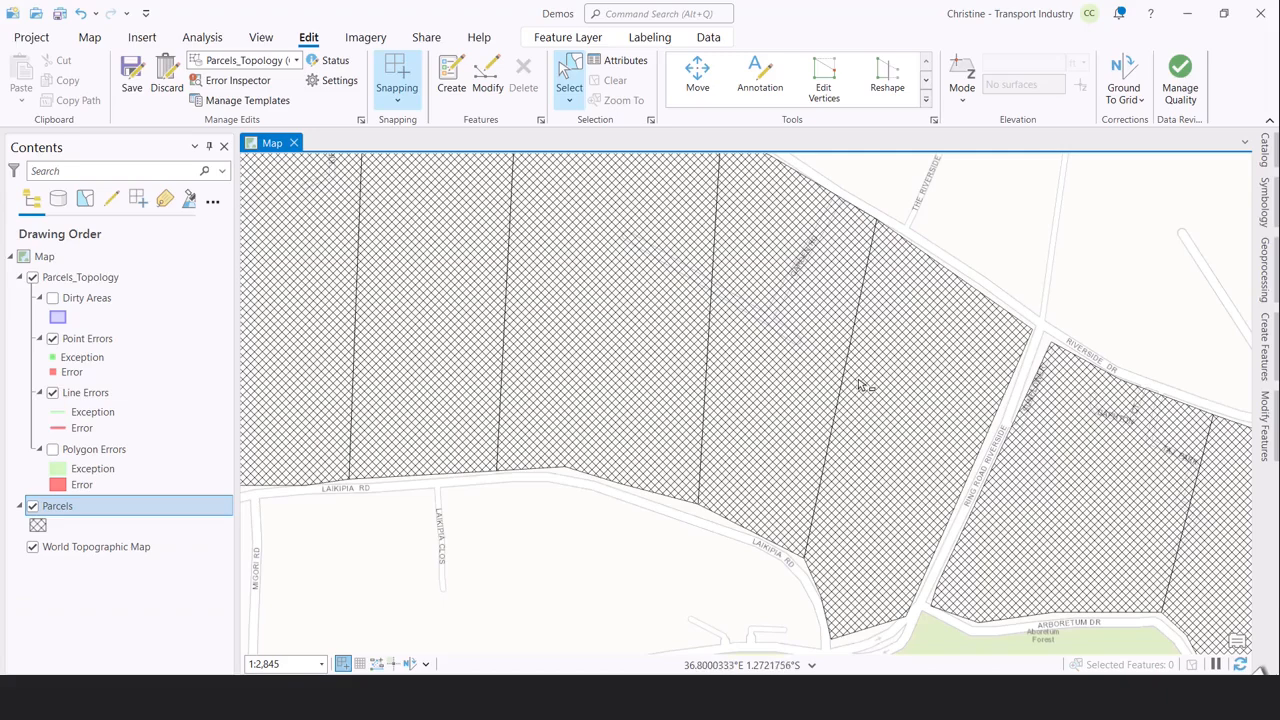
mouse_move(848, 320)
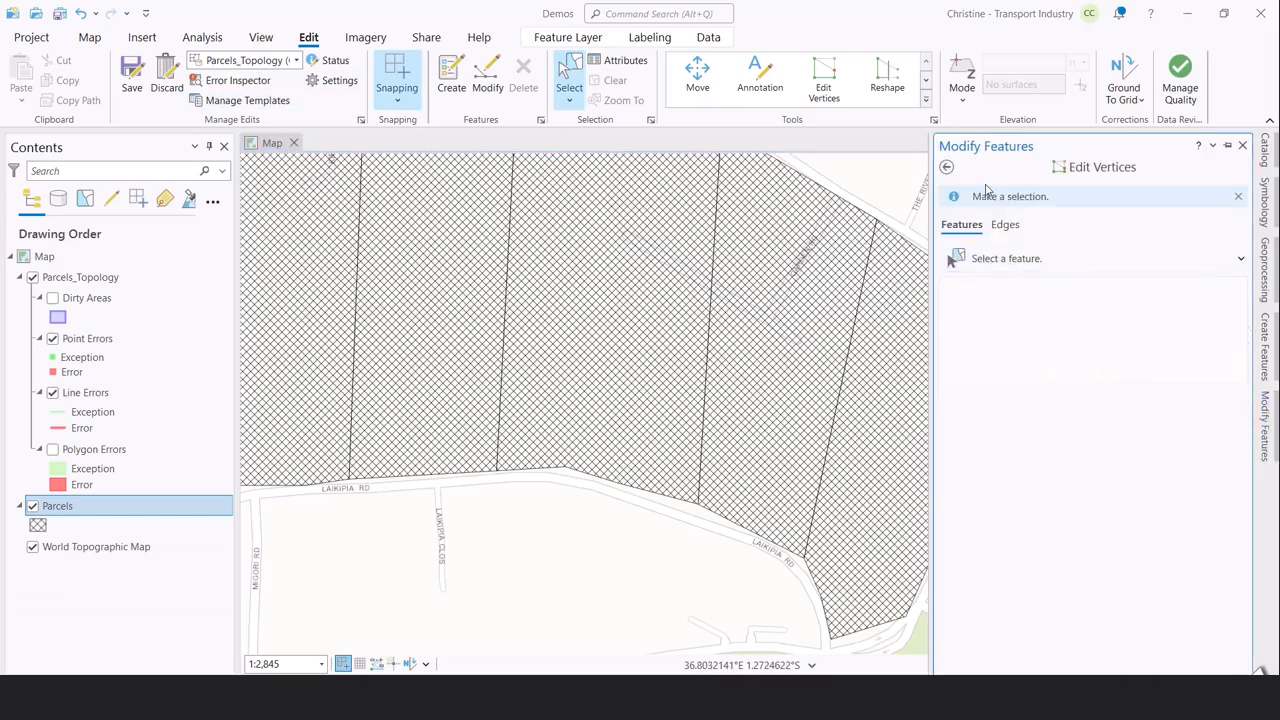
Return to the full Modify Features tool list and scroll down to Validate
click(946, 167)
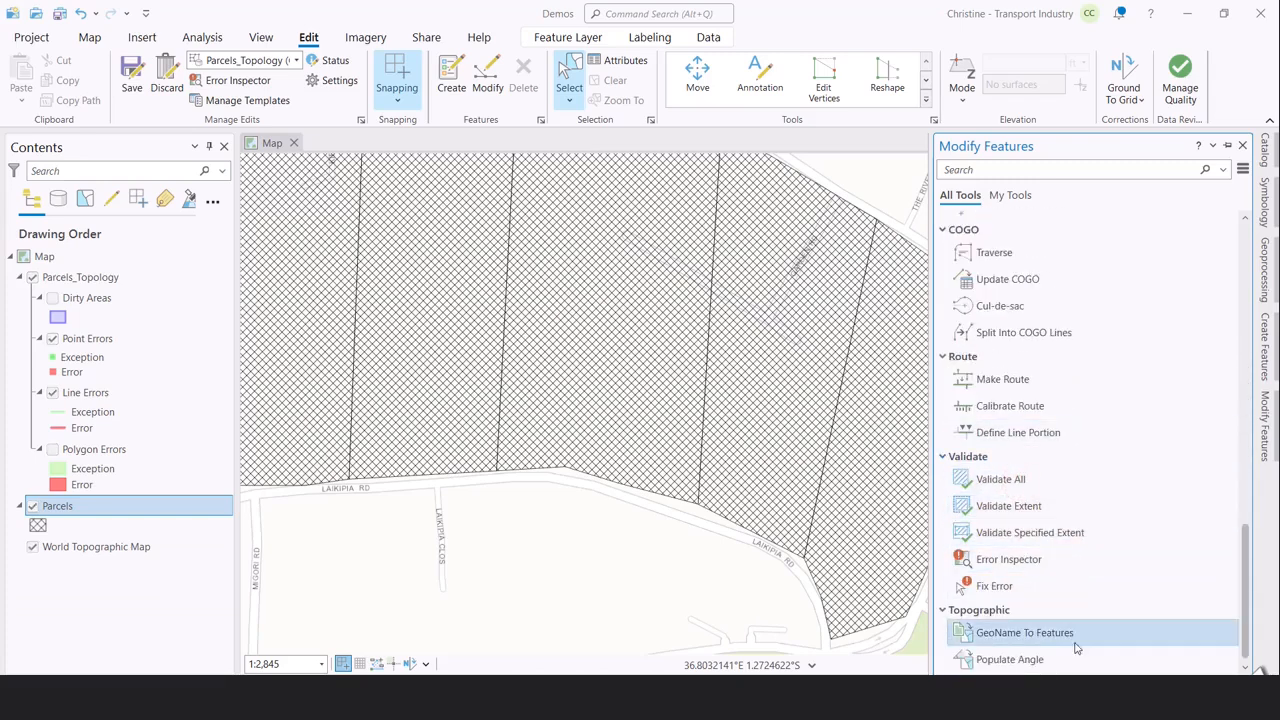
scroll(down, 3)
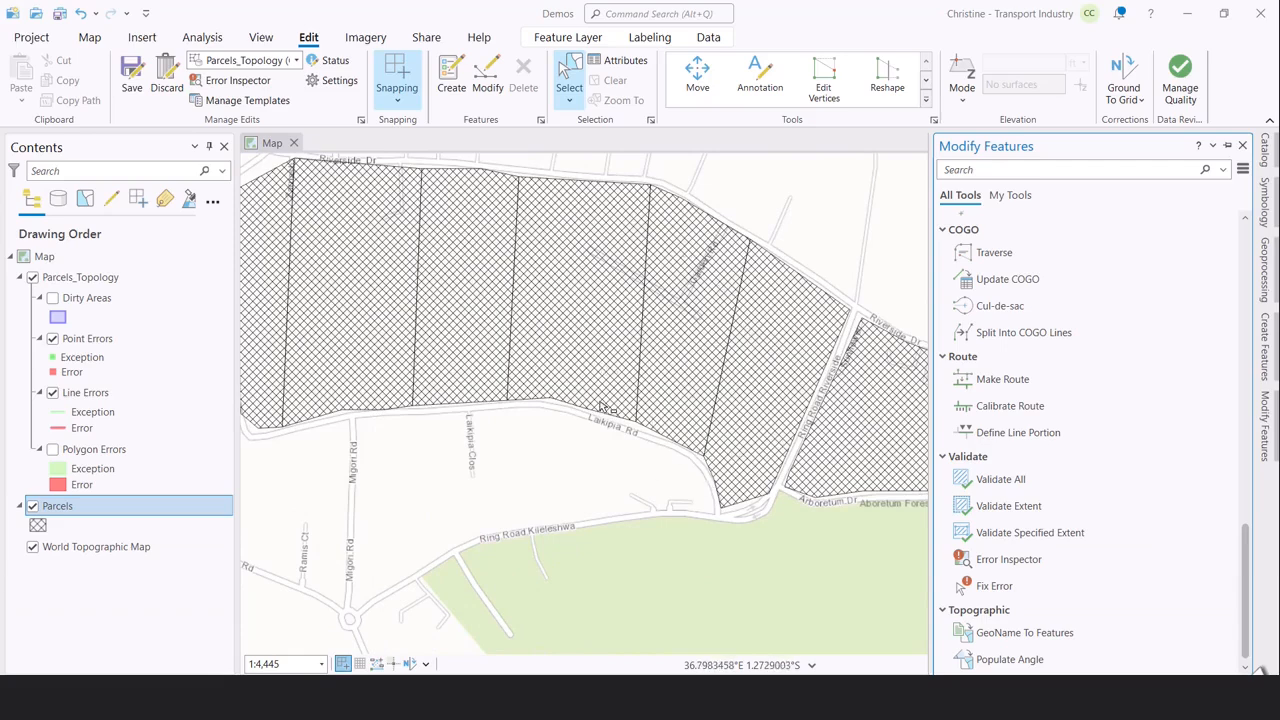
mouse_move(778, 228)
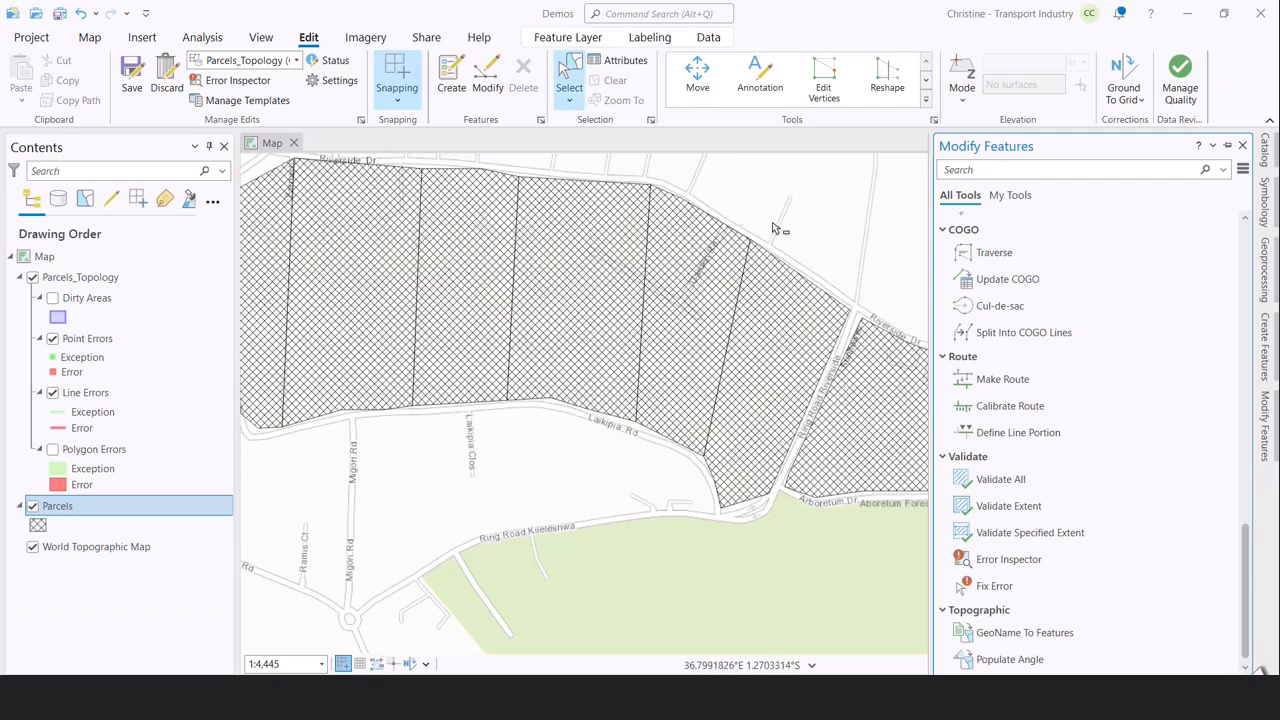